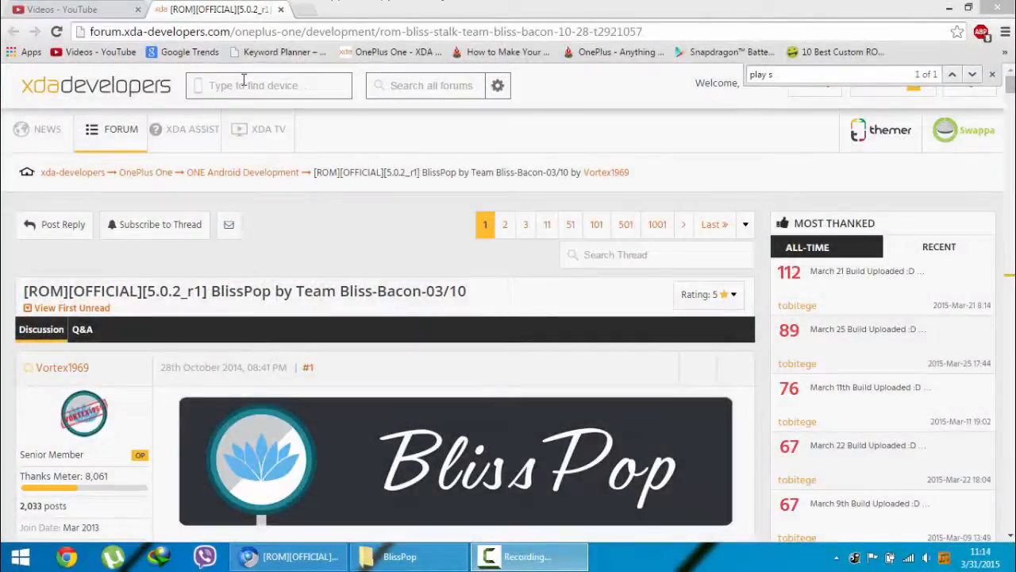
# Scroll the BlissPop thread's first post past features and Installation to the Downloads section.
pyautogui.doubleClick(241, 291)
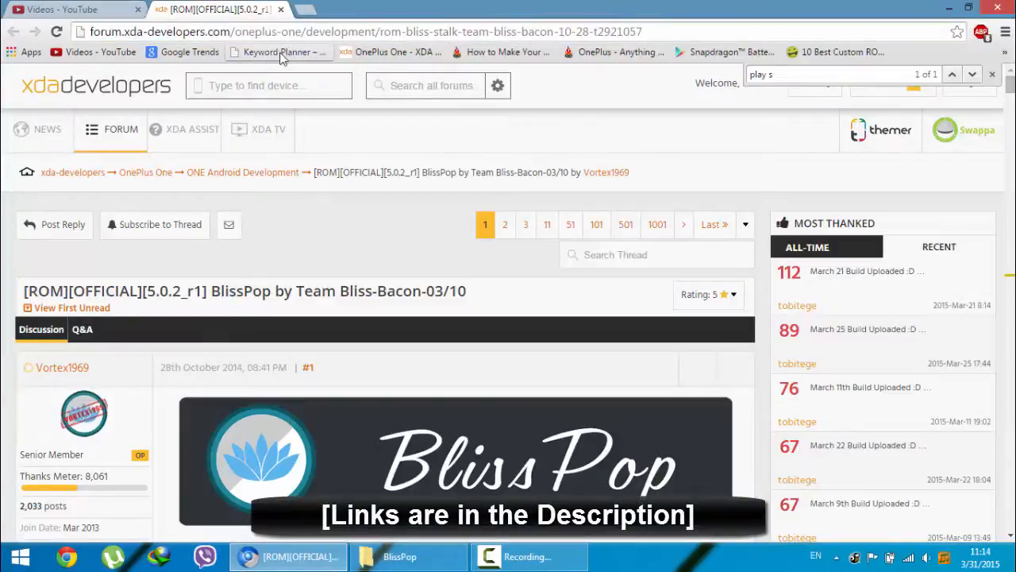
pyautogui.scroll(-3)
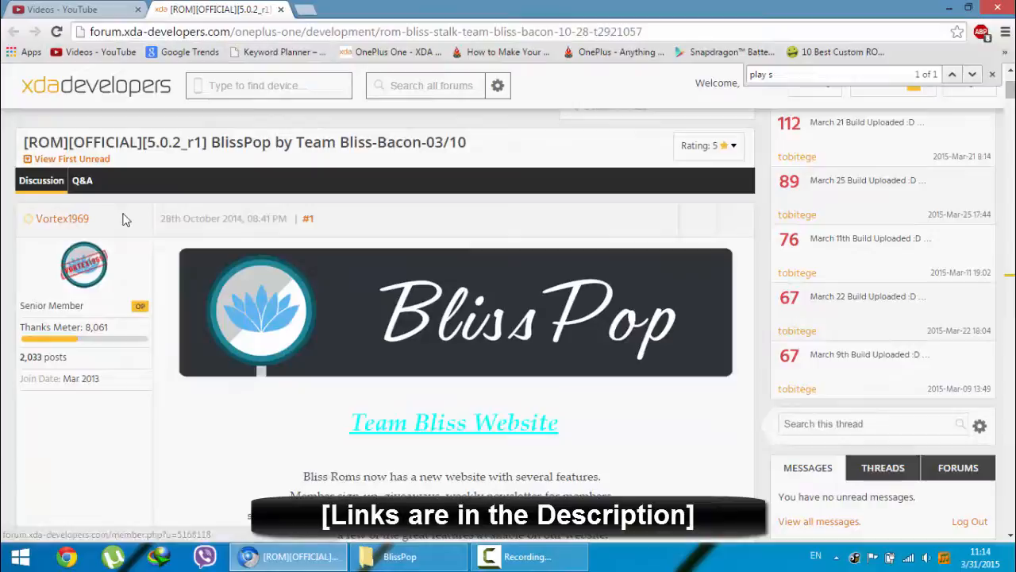
pyautogui.scroll(-3)
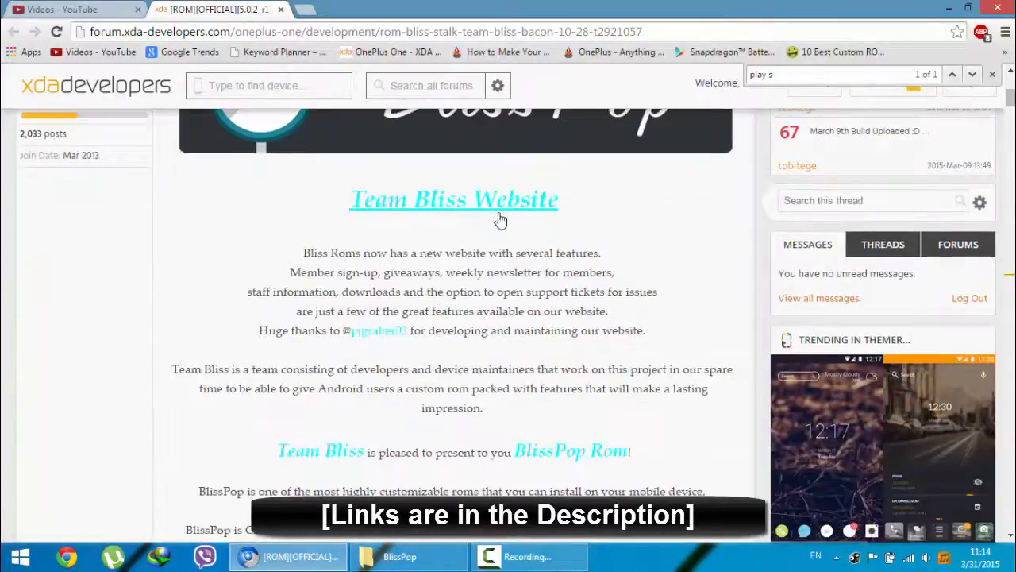
pyautogui.scroll(-3)
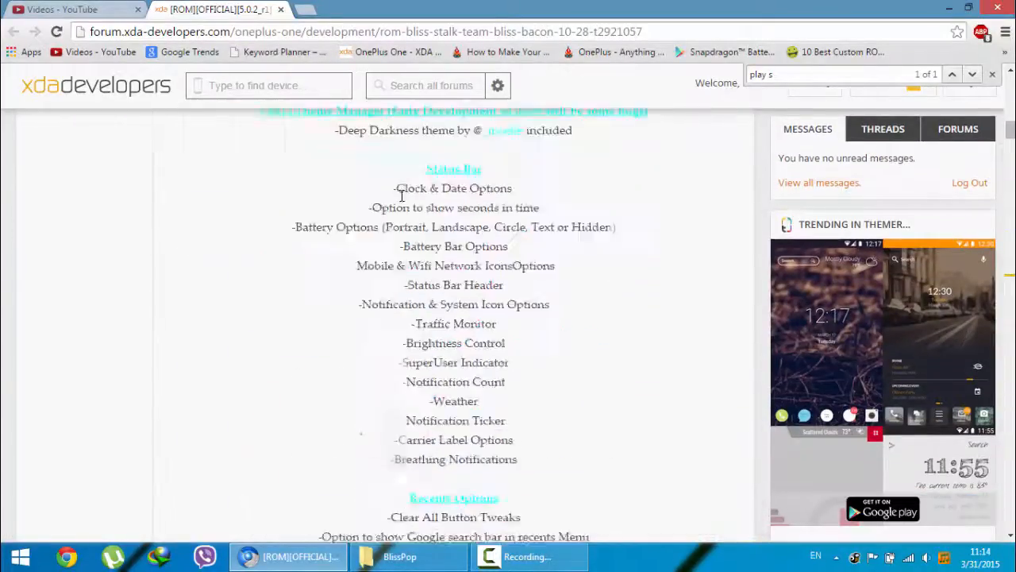
pyautogui.scroll(-3)
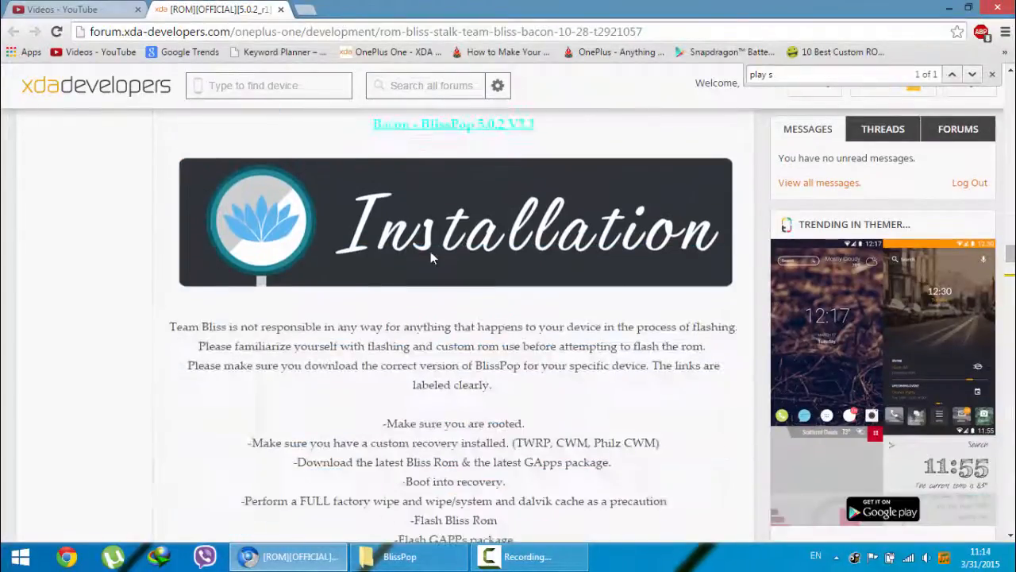
pyautogui.scroll(3)
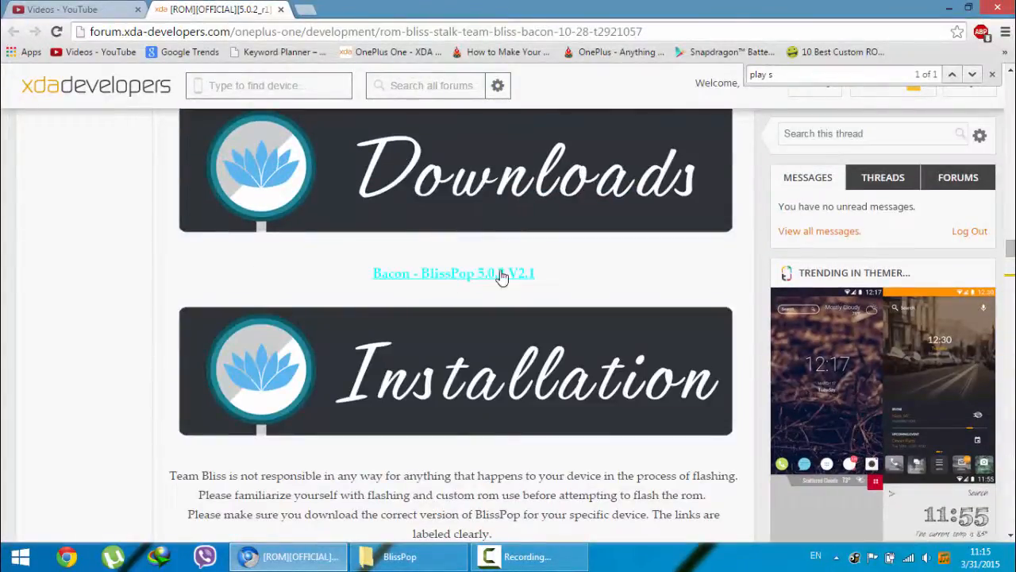
# Open the Bacon BlissPop folder and reach the BlissPop-v2.2-bacon-OFFICIAL-20150330-2122.zip build.
pyautogui.click(453, 273)
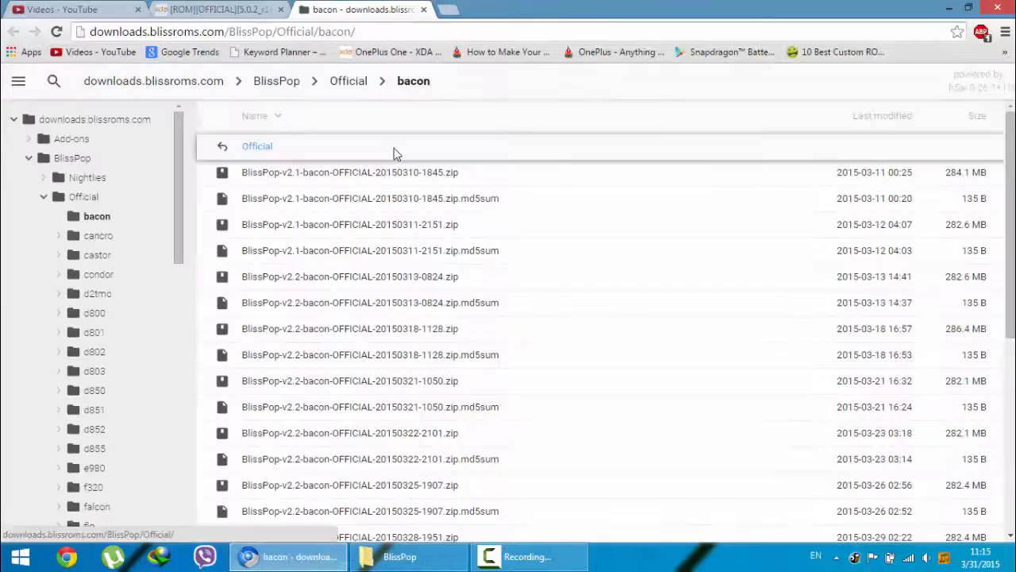
pyautogui.click(369, 250)
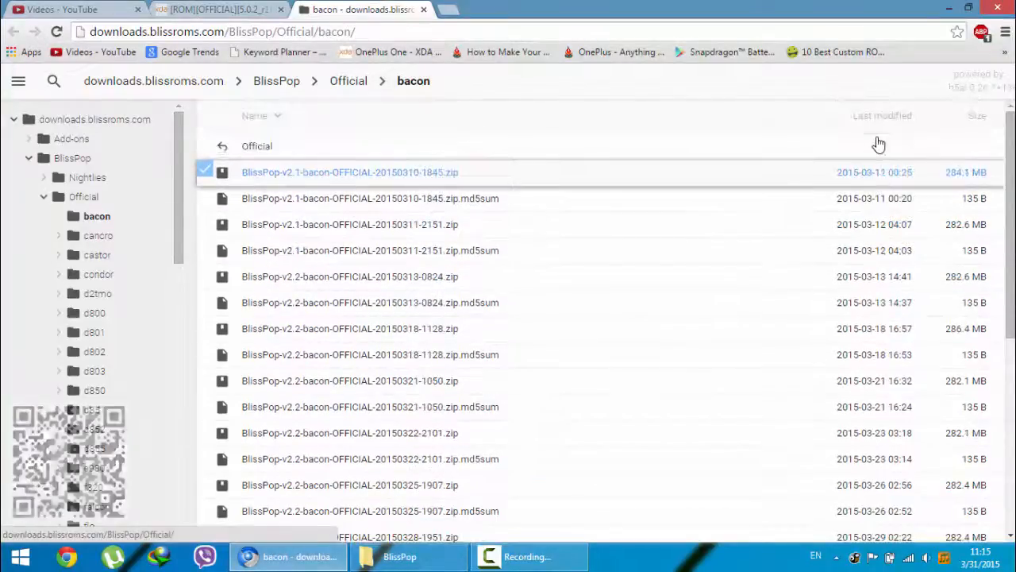
pyautogui.scroll(-3)
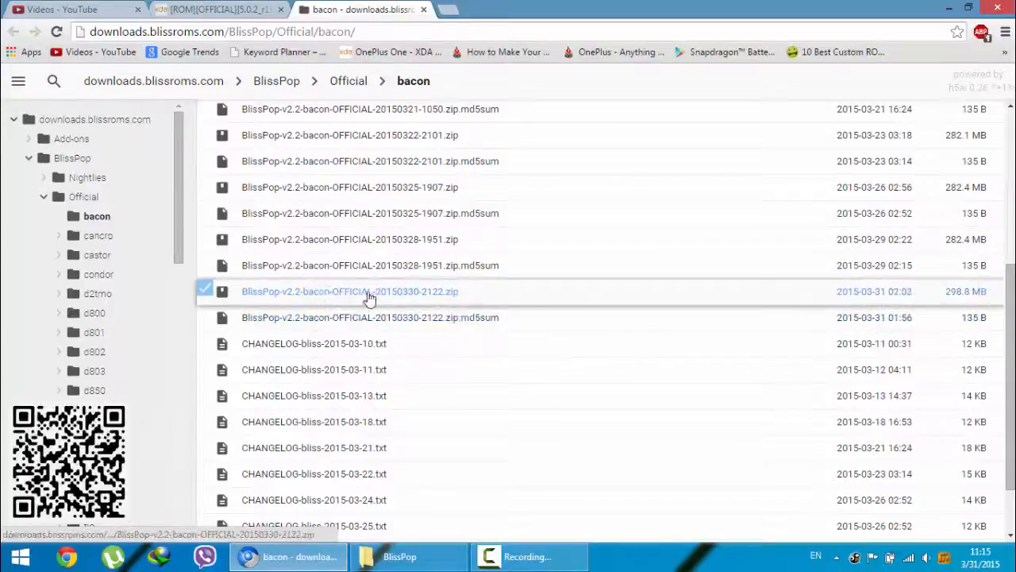
pyautogui.moveTo(985, 300)
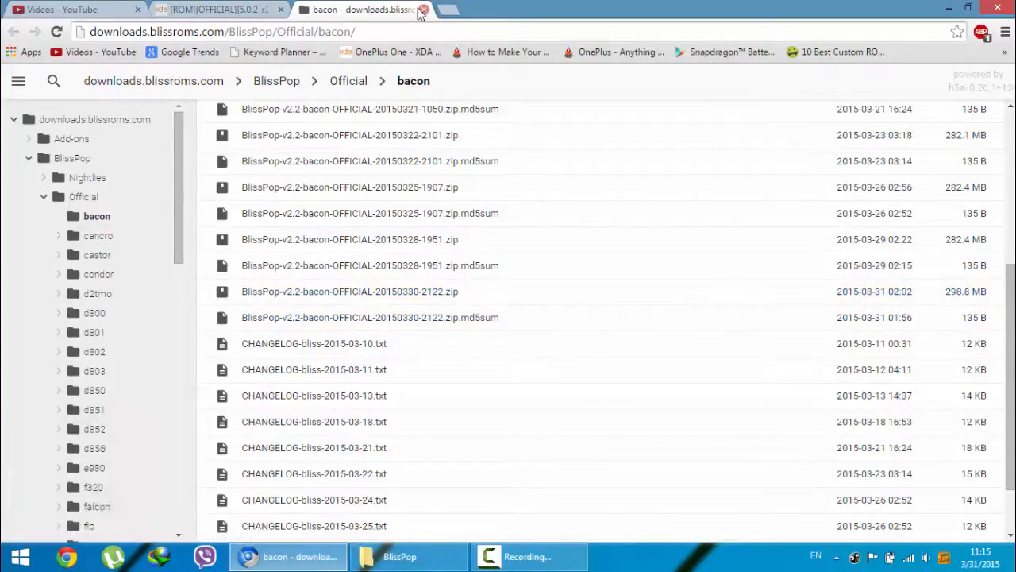
# Close the downloads tab and scroll the XDA thread to post #2, 'New build uploaded'.
pyautogui.click(218, 10)
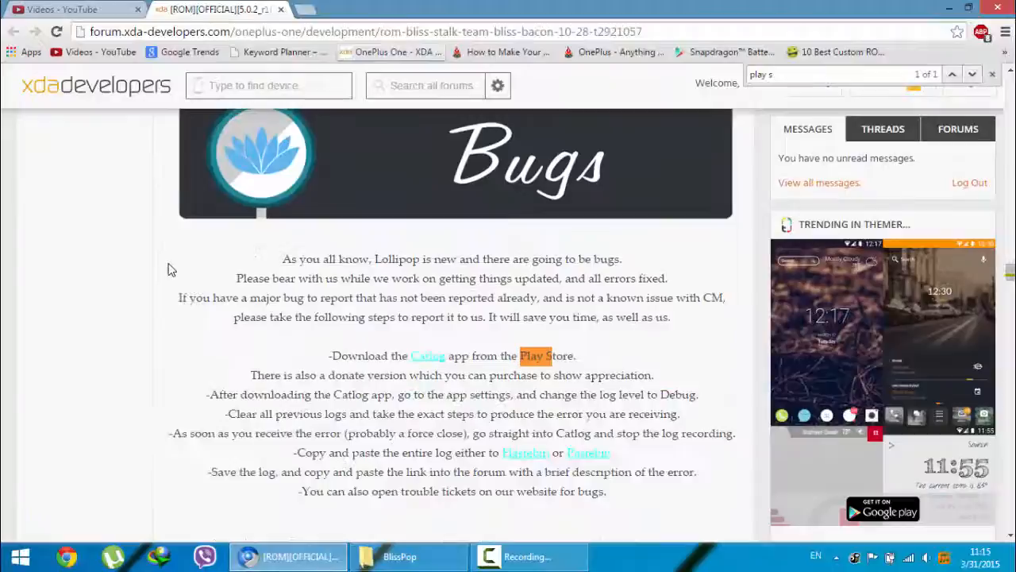
pyautogui.scroll(-3)
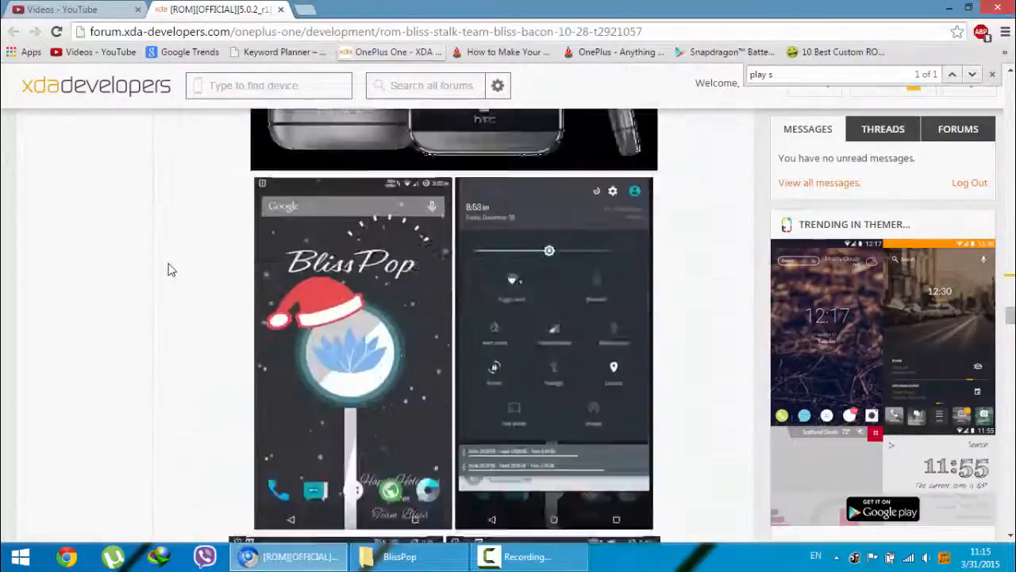
pyautogui.scroll(-3)
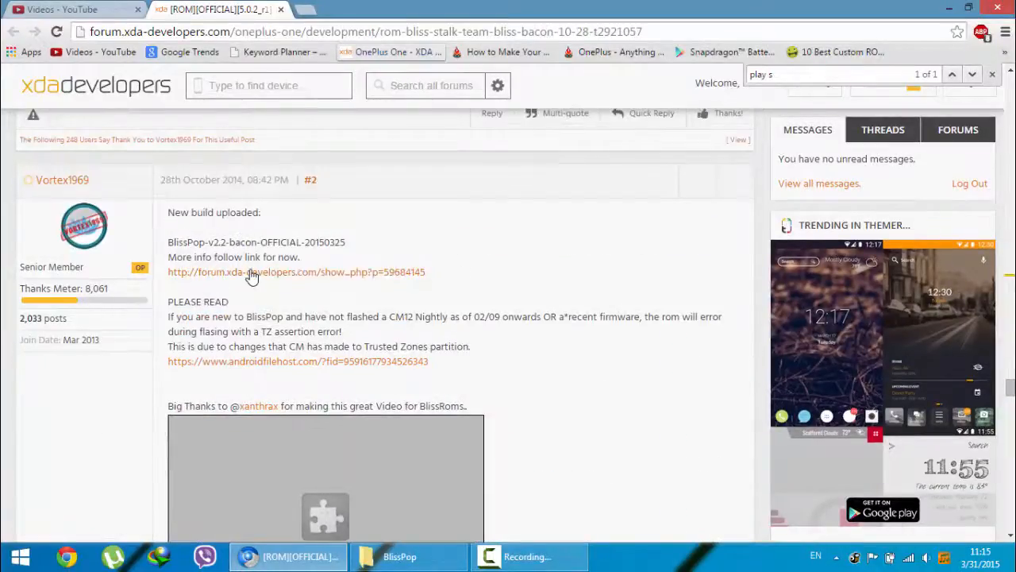
# Open the March 25 build post and scroll to its firmware, ROM, SuperSU and Gapps instructions.
pyautogui.click(295, 272)
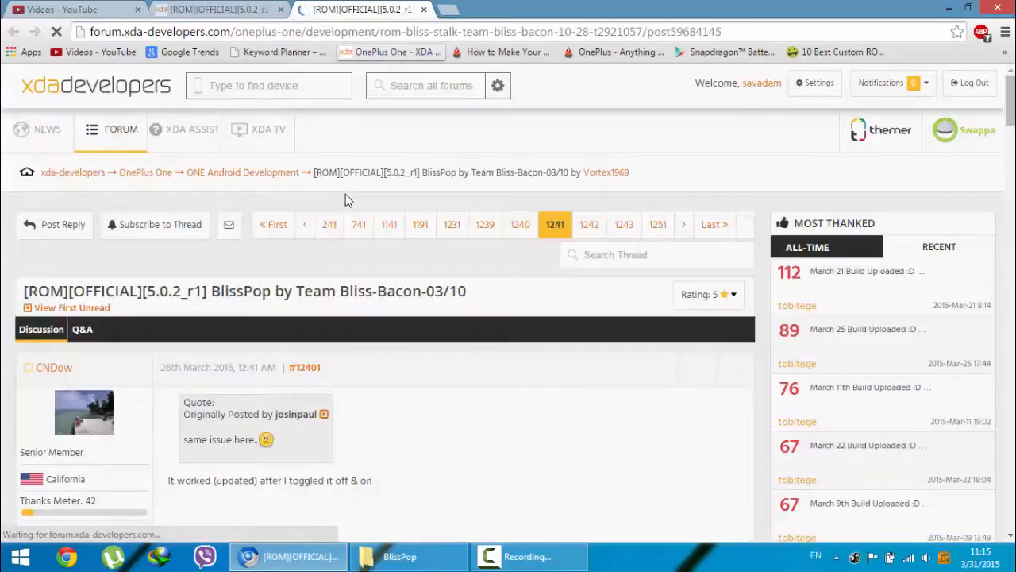
pyautogui.scroll(-3)
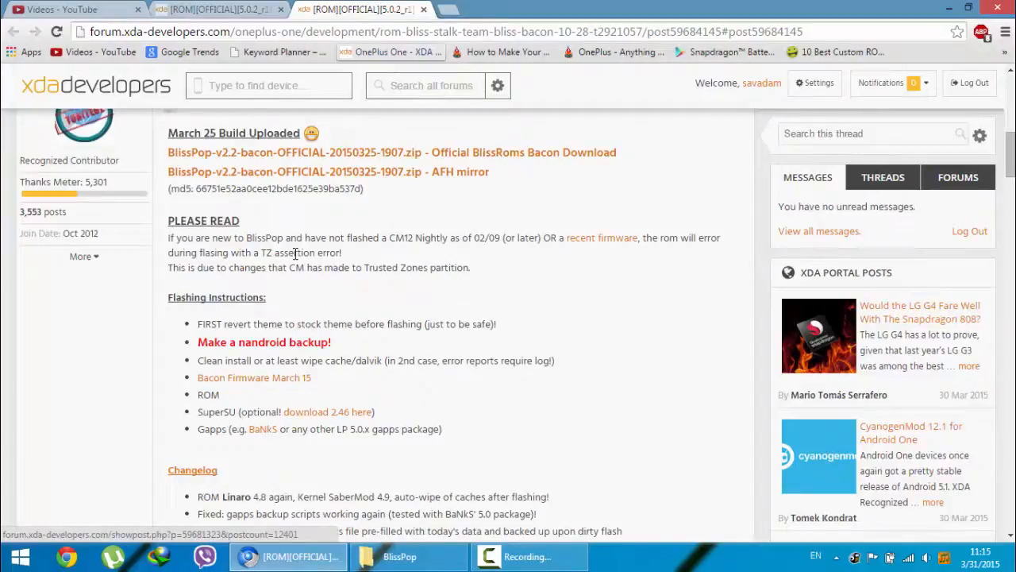
pyautogui.moveTo(508, 212)
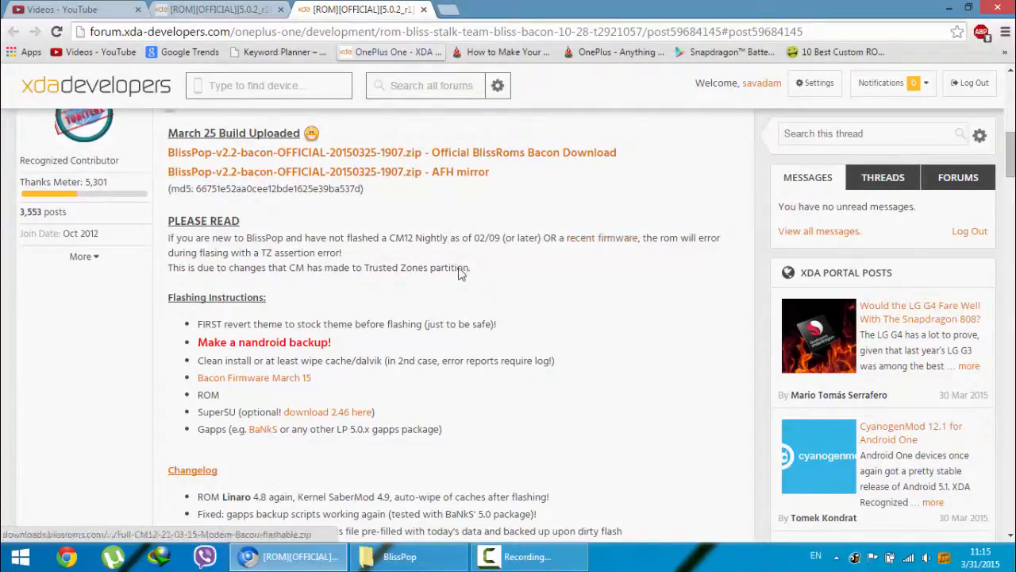
pyautogui.moveTo(273, 385)
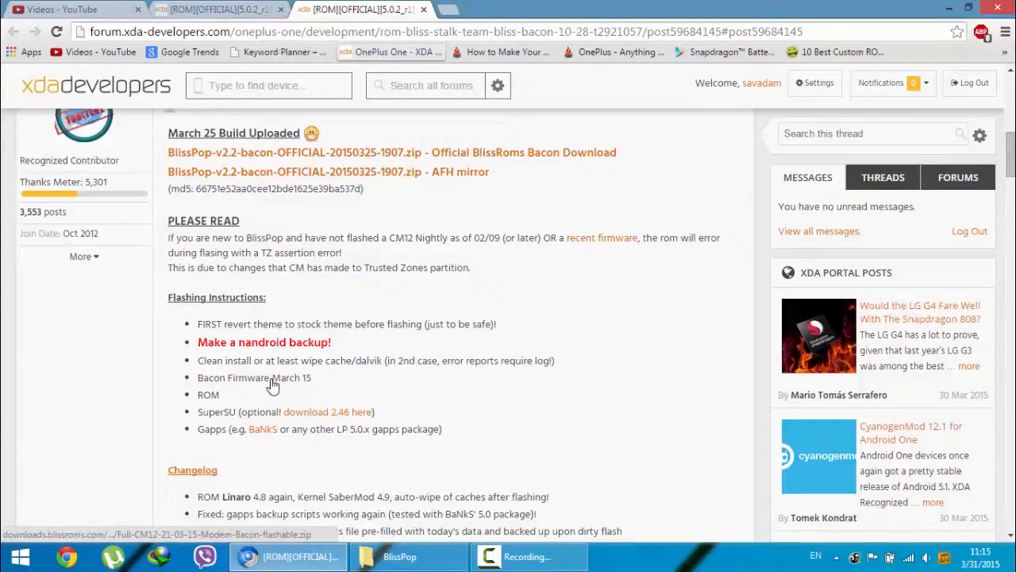
pyautogui.moveTo(300, 379)
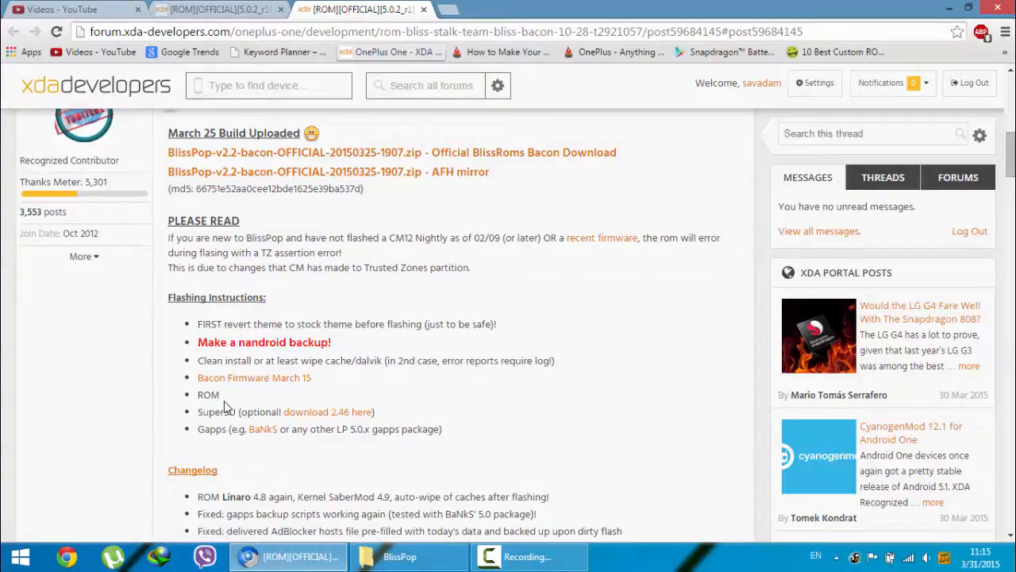
pyautogui.moveTo(329, 413)
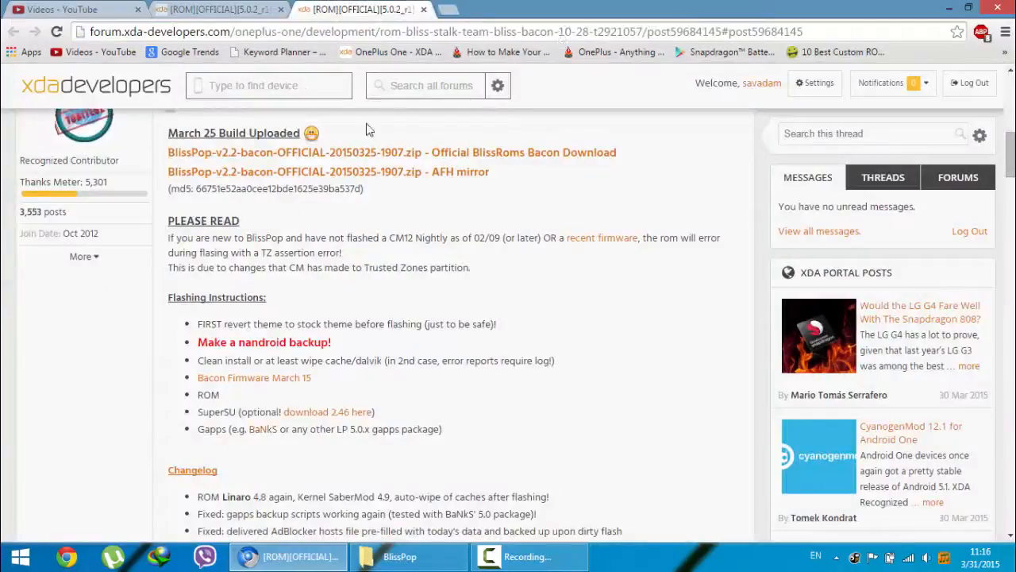
# In the BlissPop Explorer folder, select the Gapps, modem firmware and SuperSU zips in turn.
pyautogui.click(407, 556)
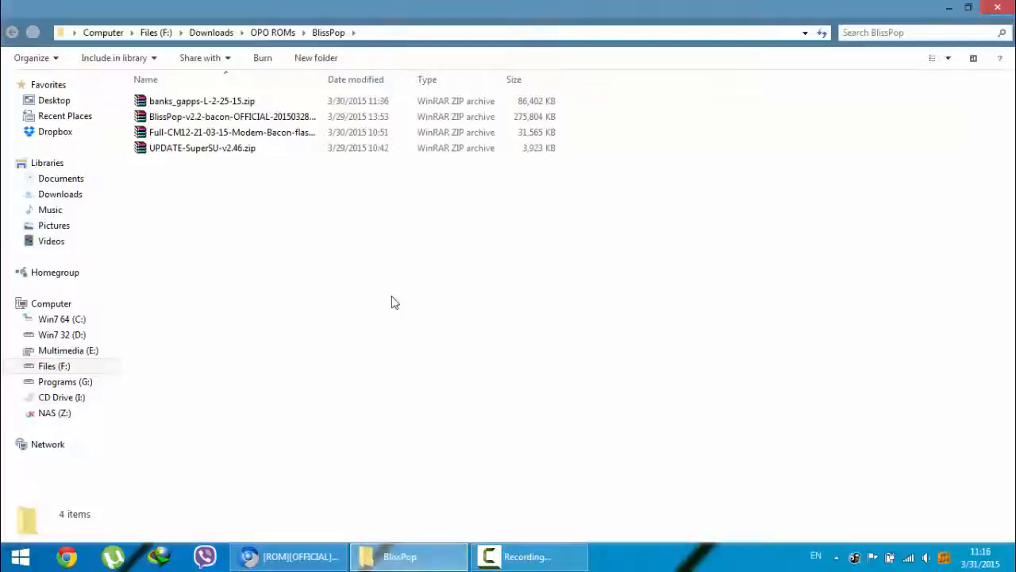
pyautogui.click(232, 116)
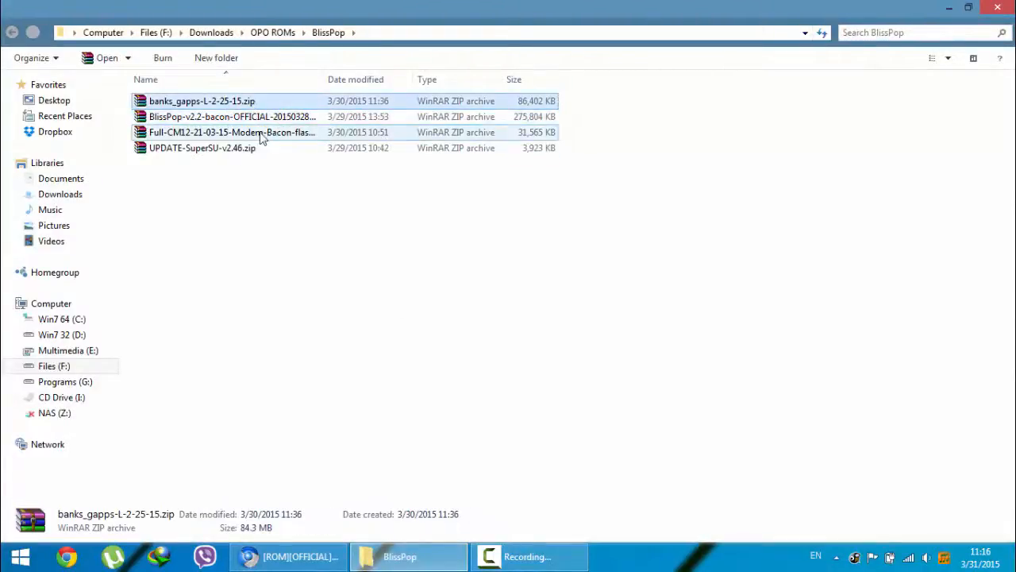
pyautogui.click(231, 133)
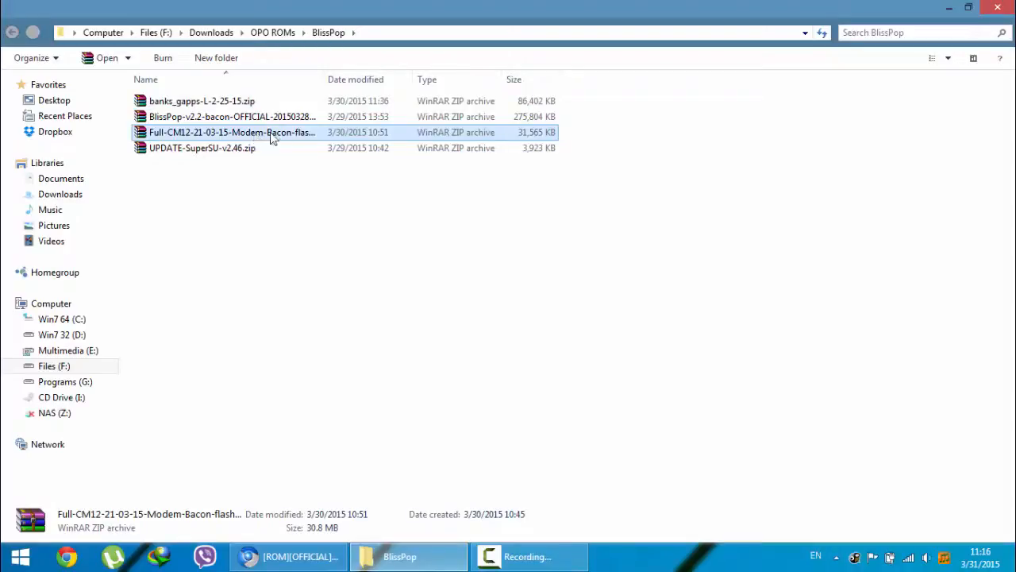
pyautogui.click(201, 148)
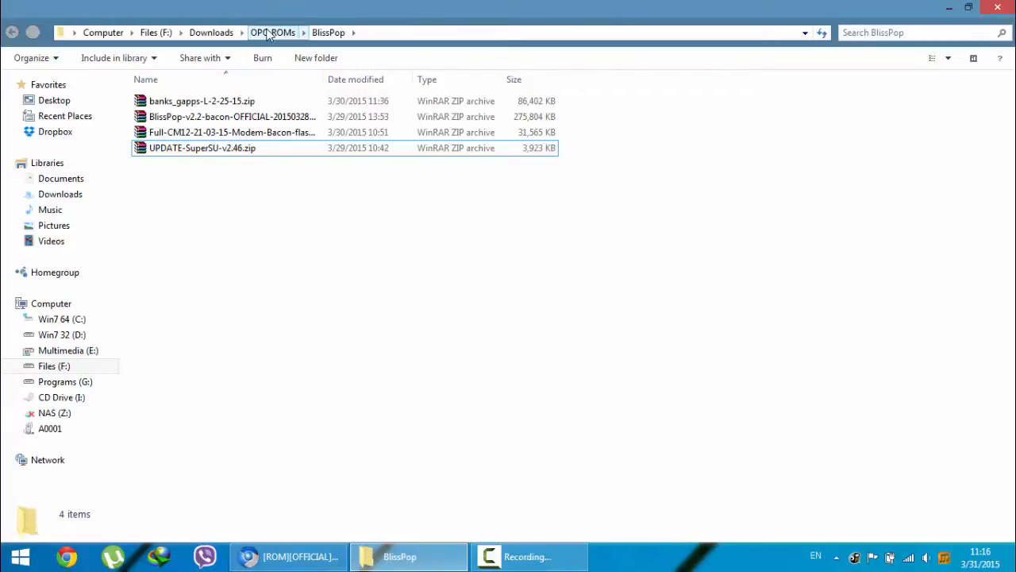
# Copy the BlissPop folder, then open the phone's internal storage and its ROMs folder.
pyautogui.rightClick(165, 101)
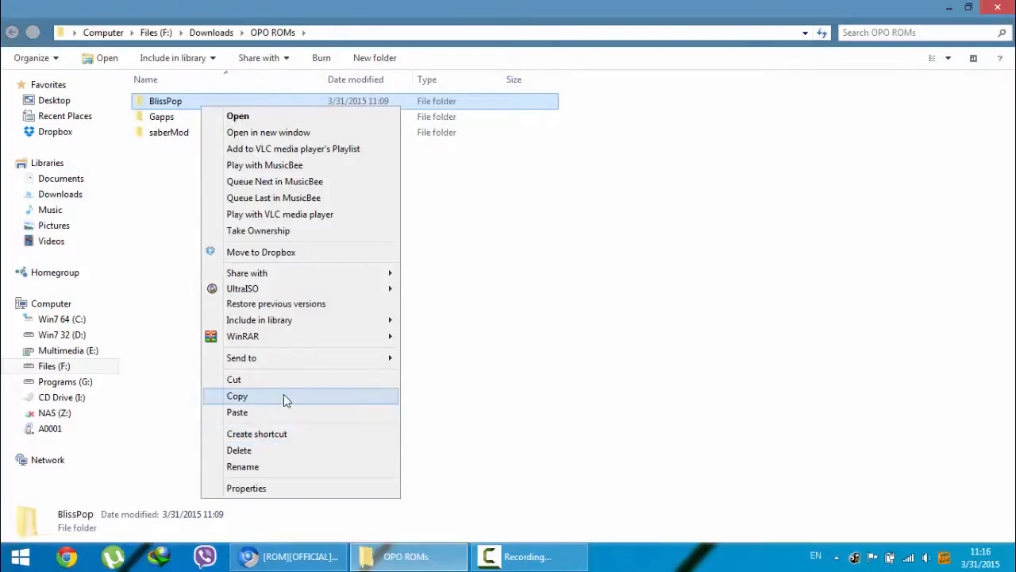
pyautogui.click(50, 428)
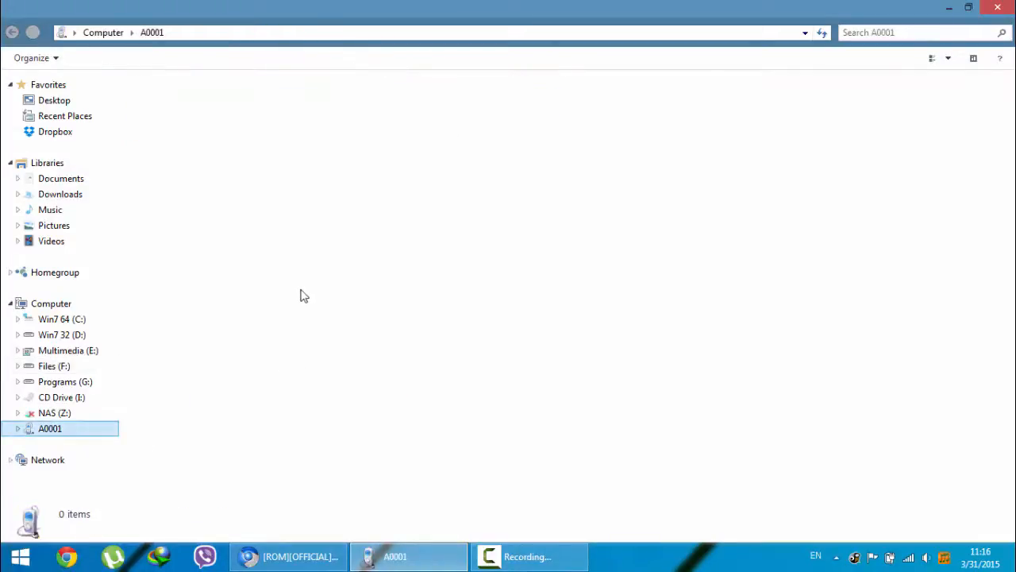
pyautogui.moveTo(105, 408)
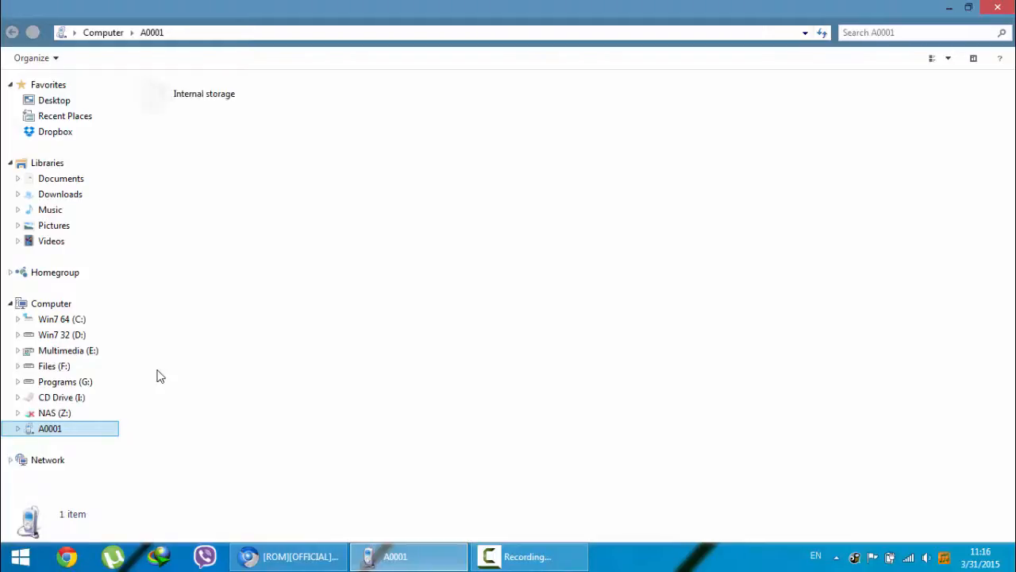
pyautogui.click(204, 94)
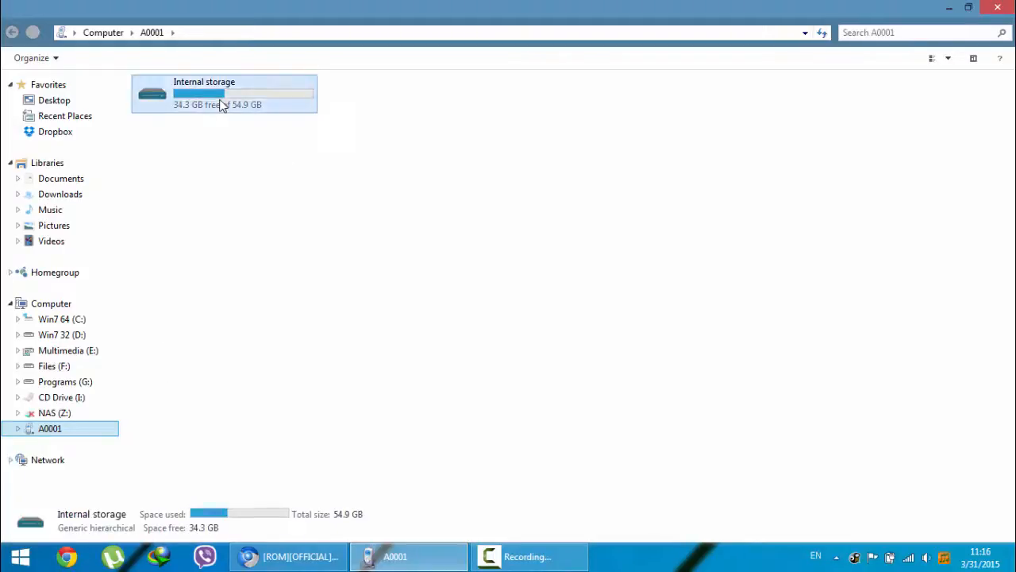
pyautogui.doubleClick(223, 93)
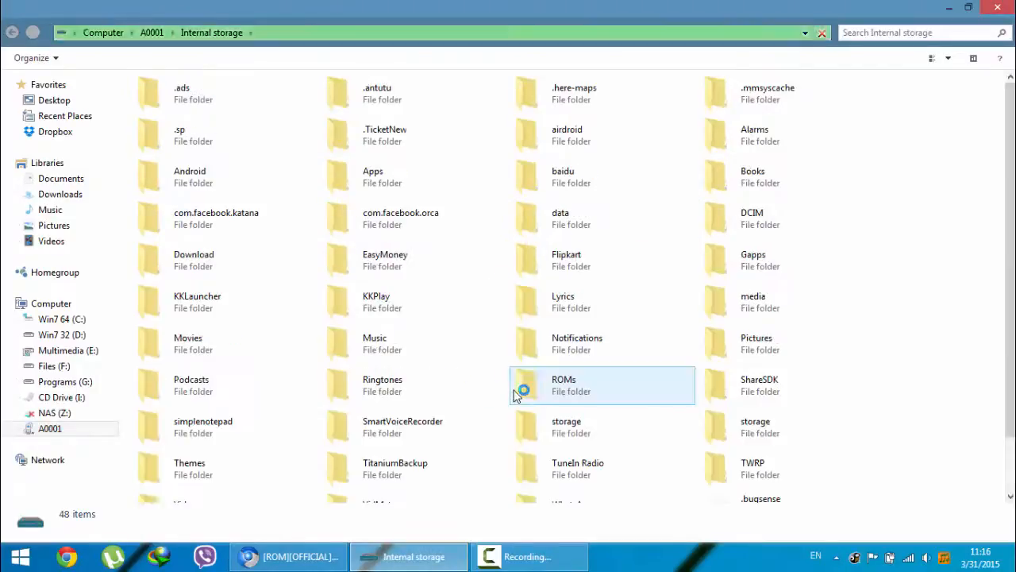
pyautogui.doubleClick(564, 385)
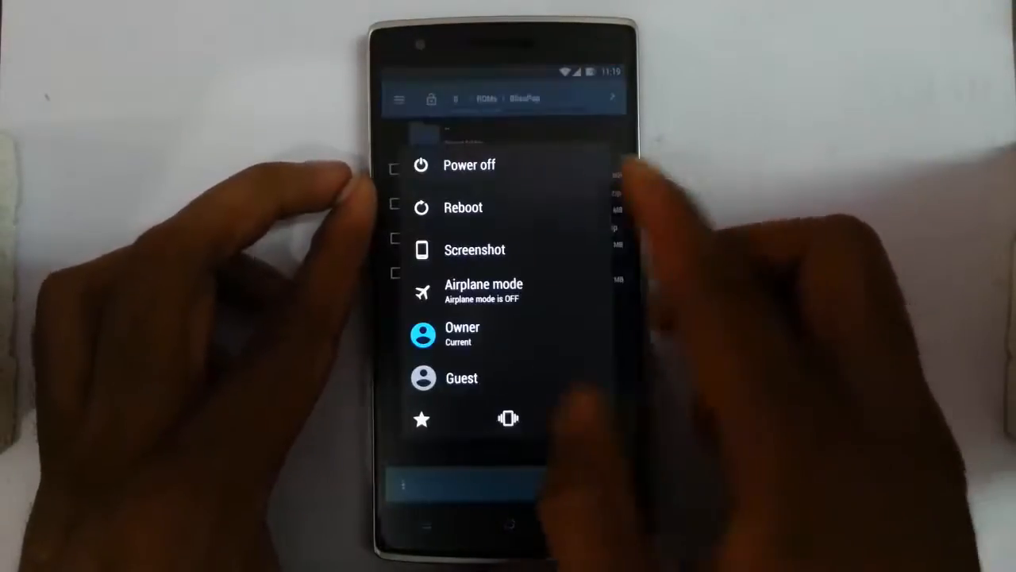
# Reboot the OnePlus One into TWRP recovery and reach the Wipe screen.
pyautogui.click(469, 164)
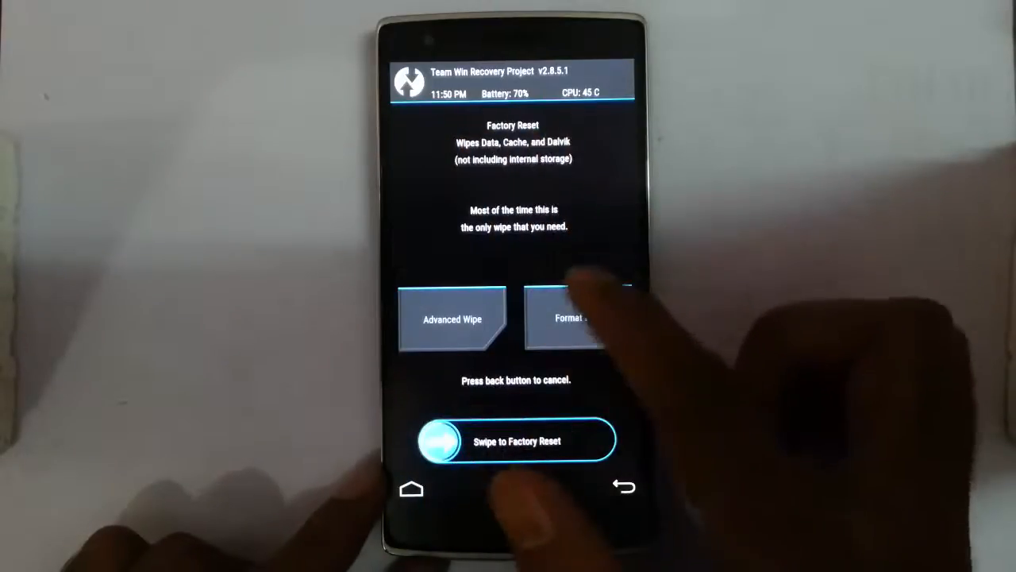
# Advanced-wipe Dalvik cache, System, Data and Cache, then return to the main menu.
pyautogui.click(450, 319)
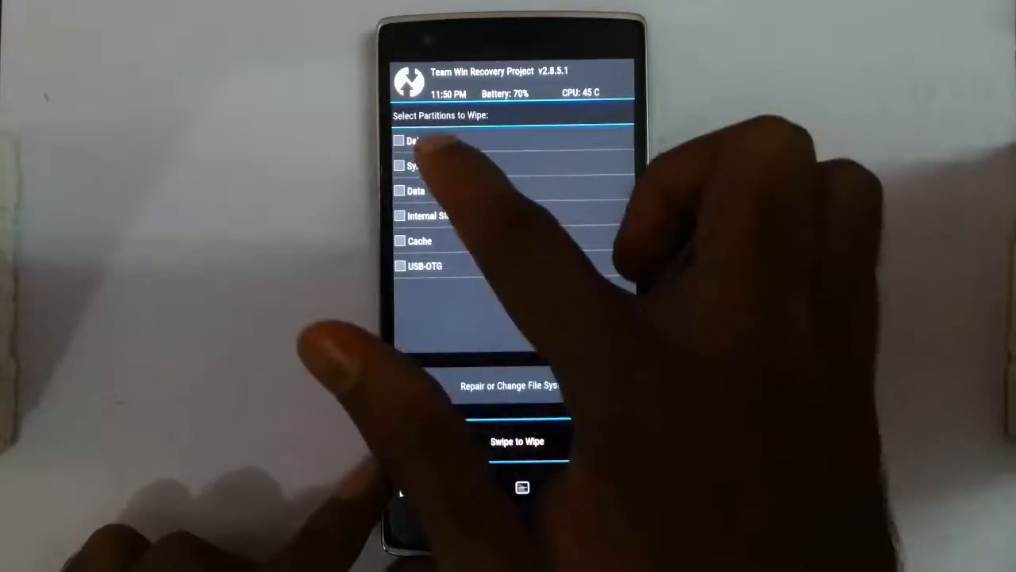
pyautogui.click(399, 141)
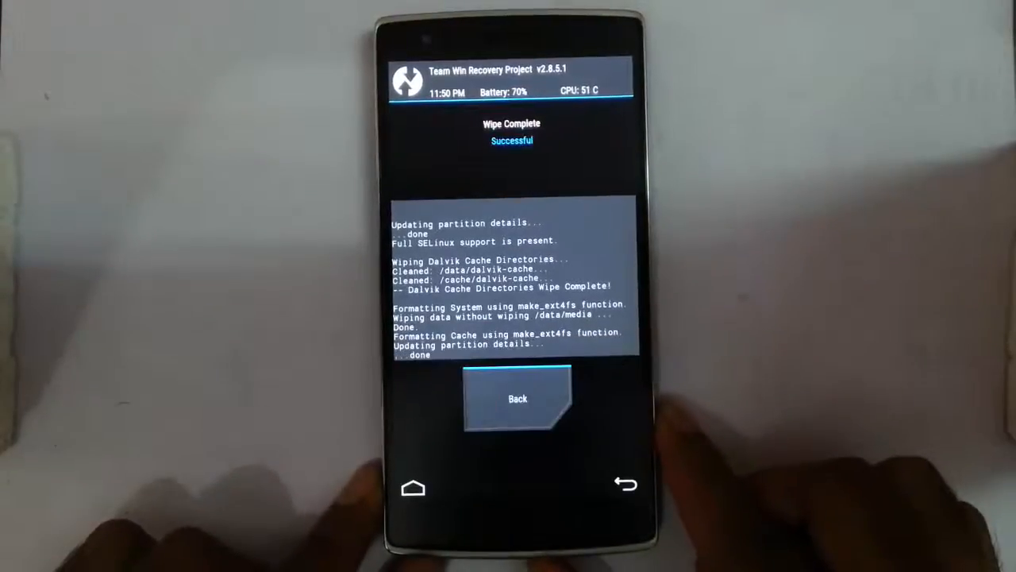
pyautogui.click(517, 398)
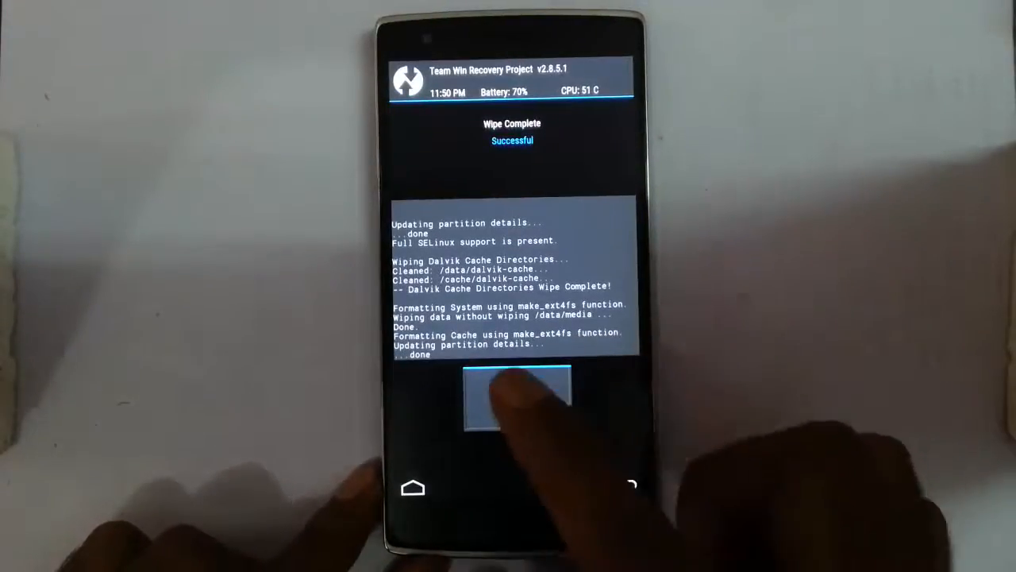
pyautogui.click(516, 397)
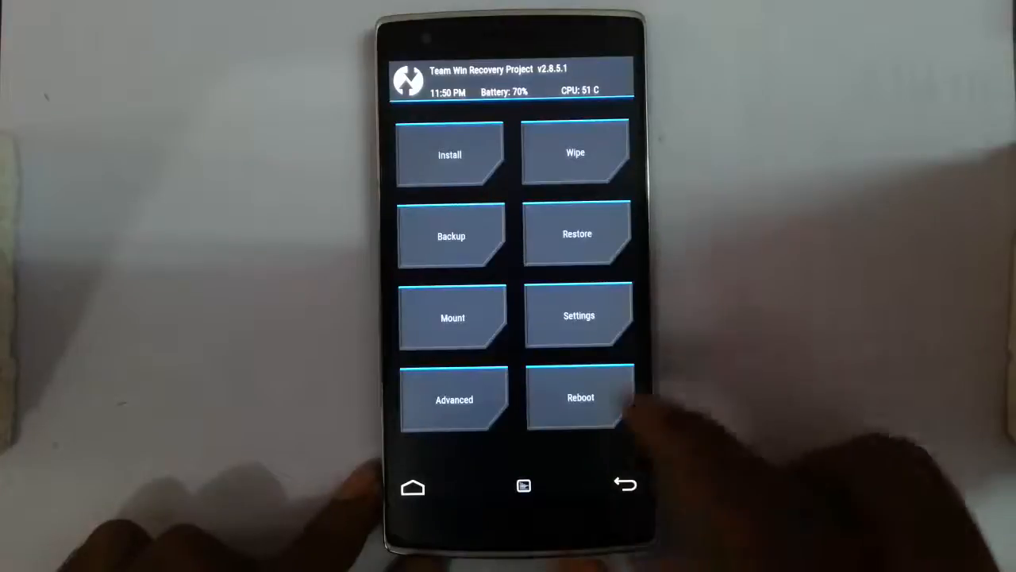
# Flash Full-CM12-21-03-15-Modem-Bacon-flashable.zip from ROMs/BlissPop and return to the main menu.
pyautogui.click(450, 154)
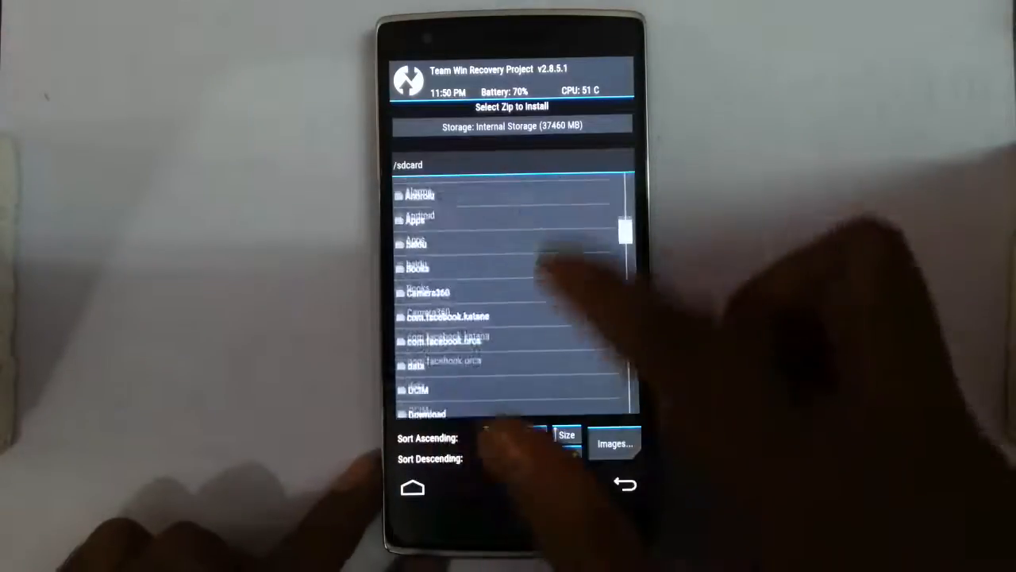
pyautogui.scroll(-3)
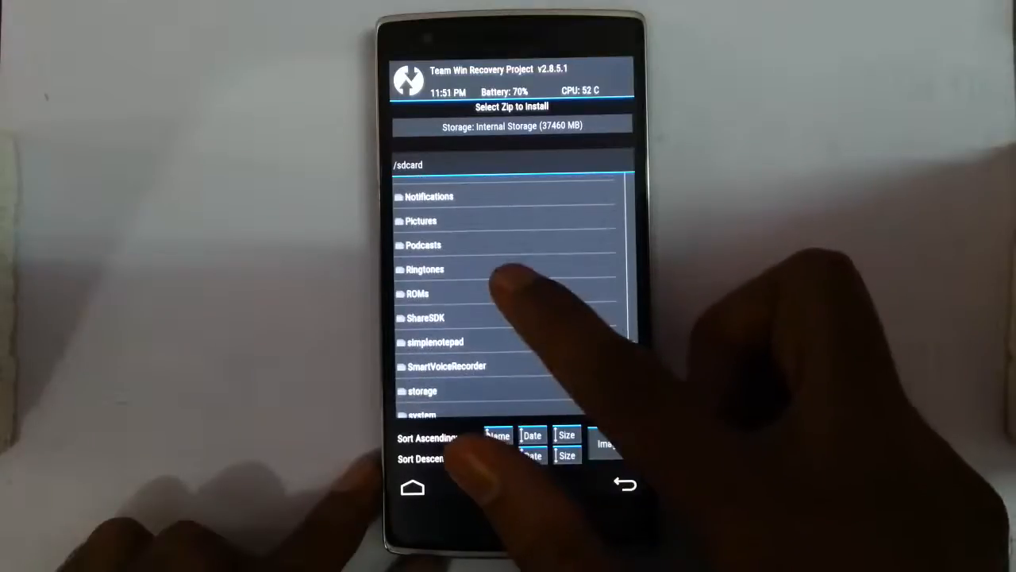
pyautogui.click(417, 294)
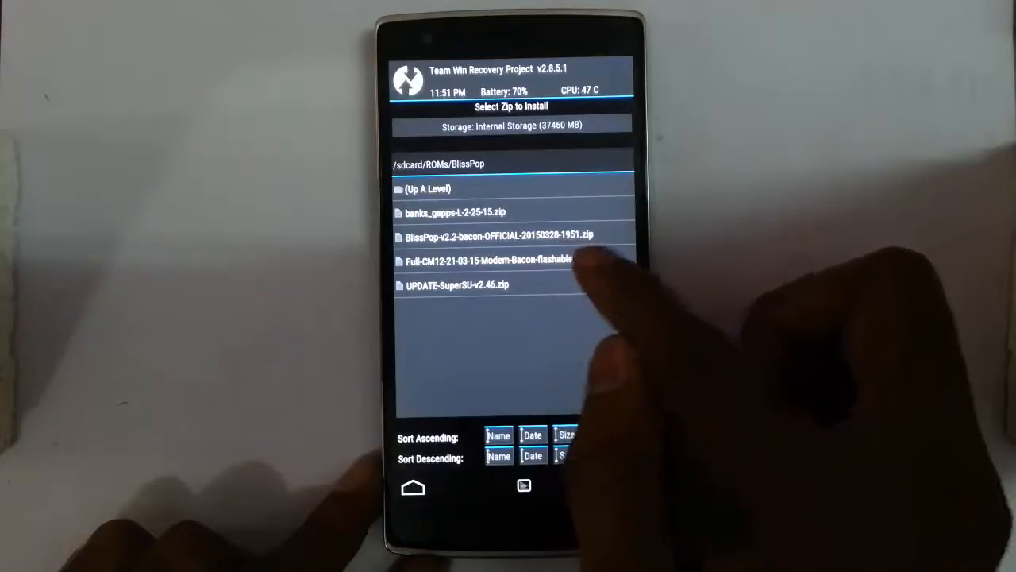
pyautogui.click(492, 260)
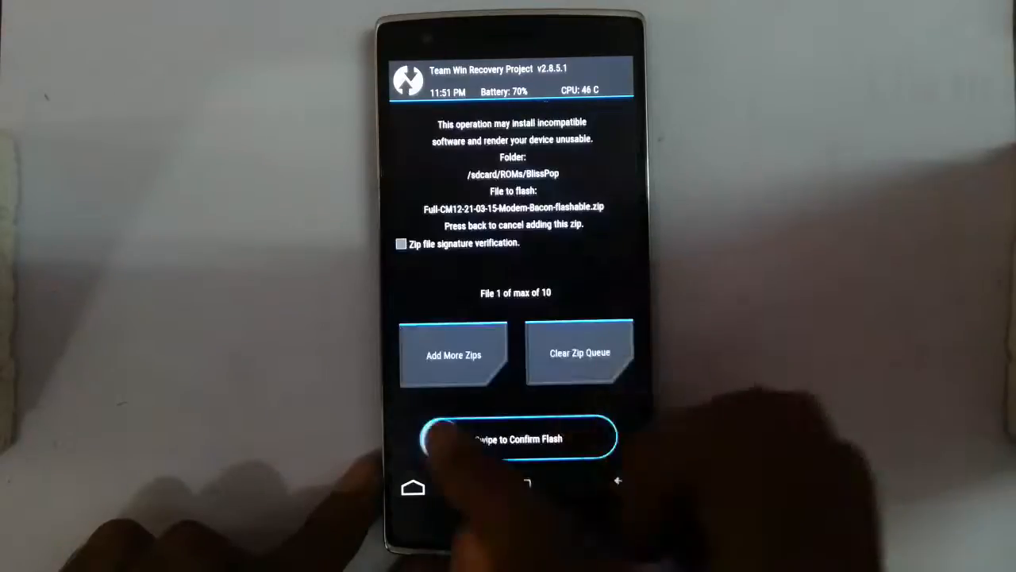
pyautogui.moveTo(445, 437); pyautogui.dragTo(611, 437)
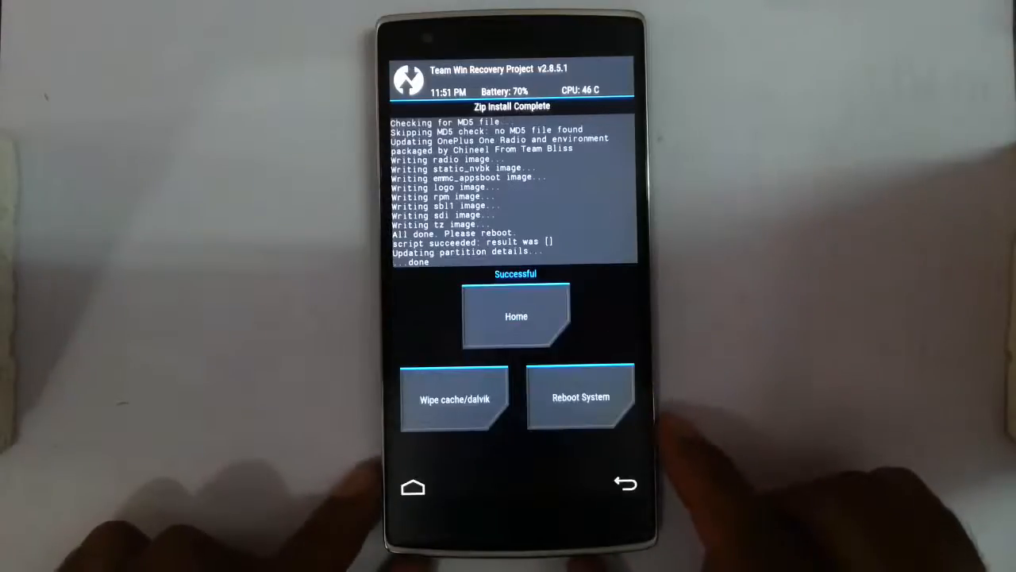
pyautogui.click(516, 316)
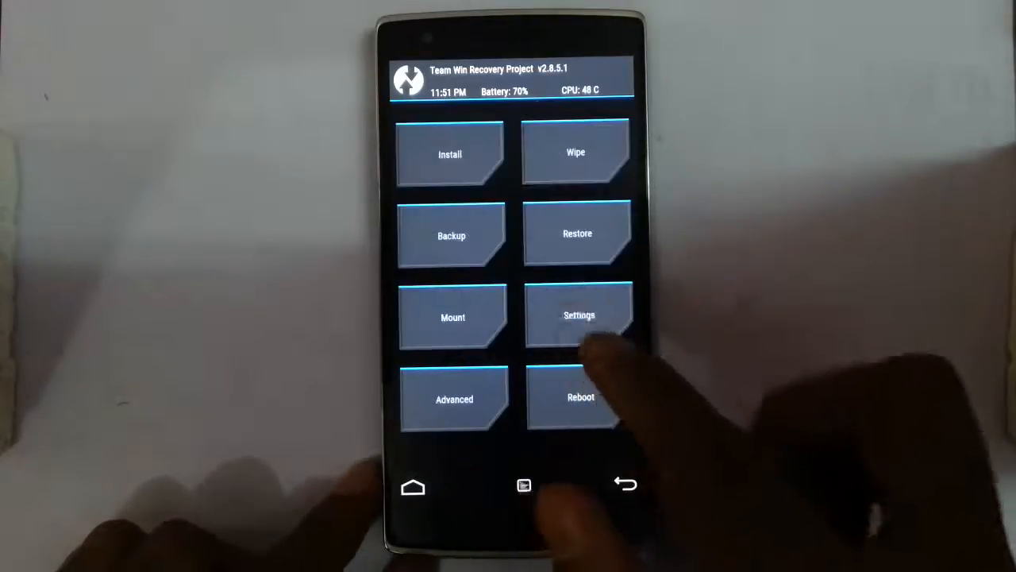
# Flash the BlissPop v2.2 ROM and banks_gapps-L-2-25-15.zip, then return to the main menu.
pyautogui.click(450, 154)
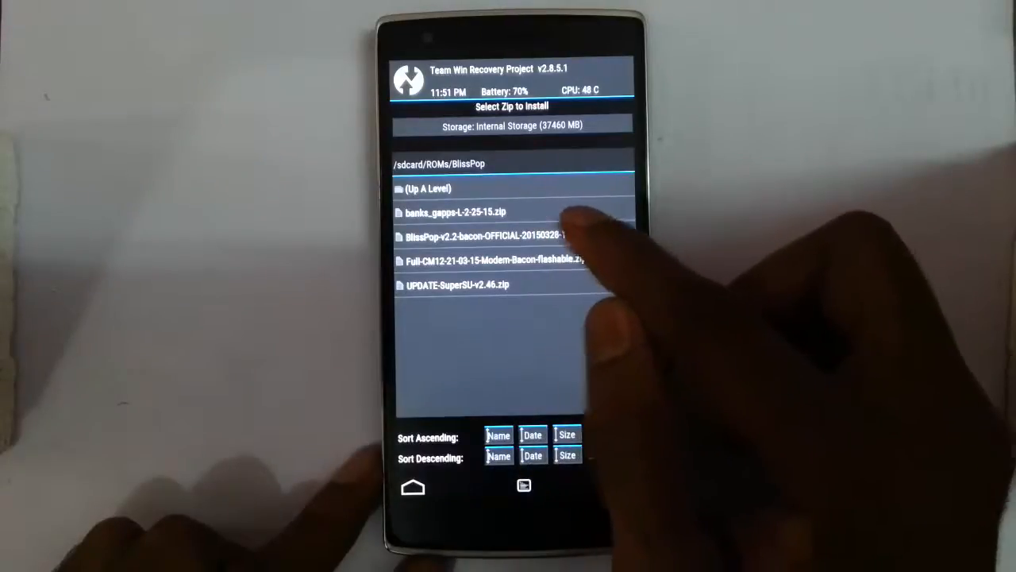
pyautogui.click(493, 237)
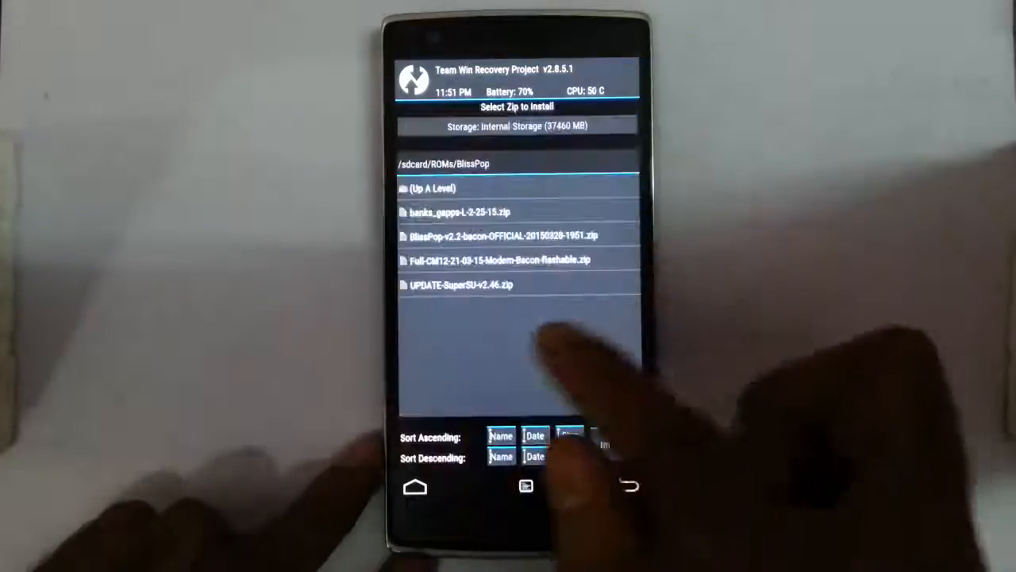
pyautogui.click(457, 212)
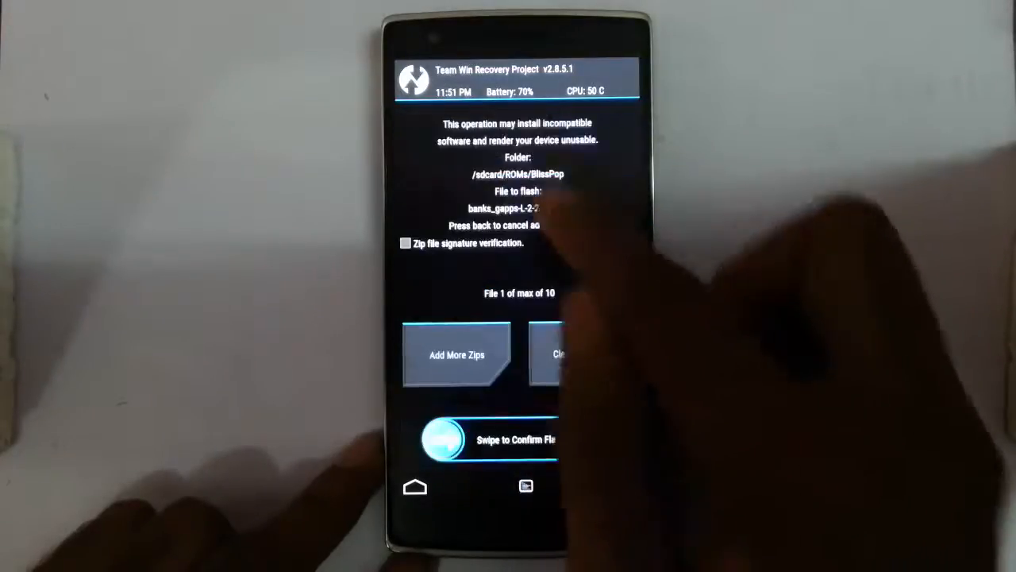
pyautogui.moveTo(441, 440); pyautogui.dragTo(563, 440)
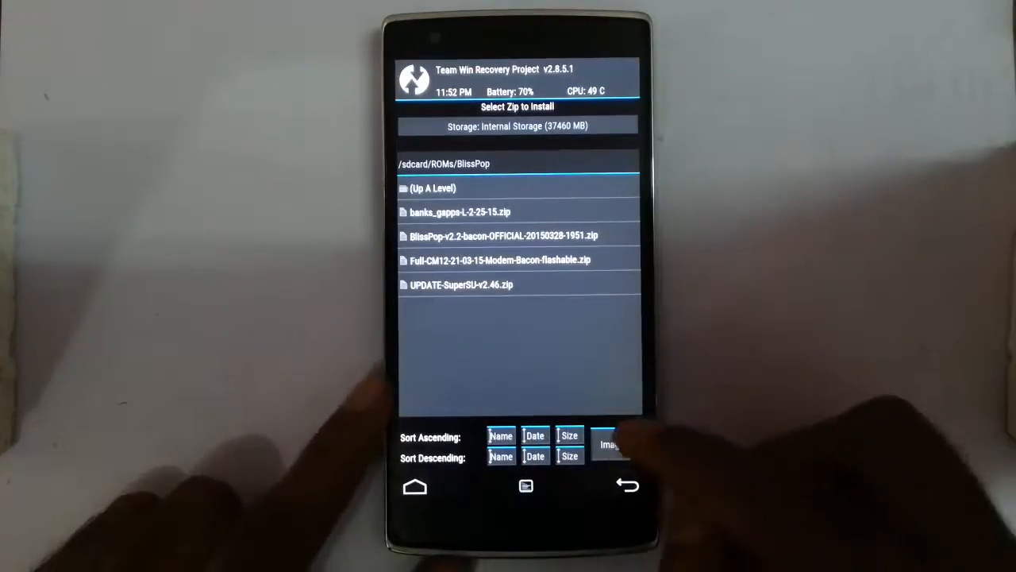
pyautogui.click(626, 485)
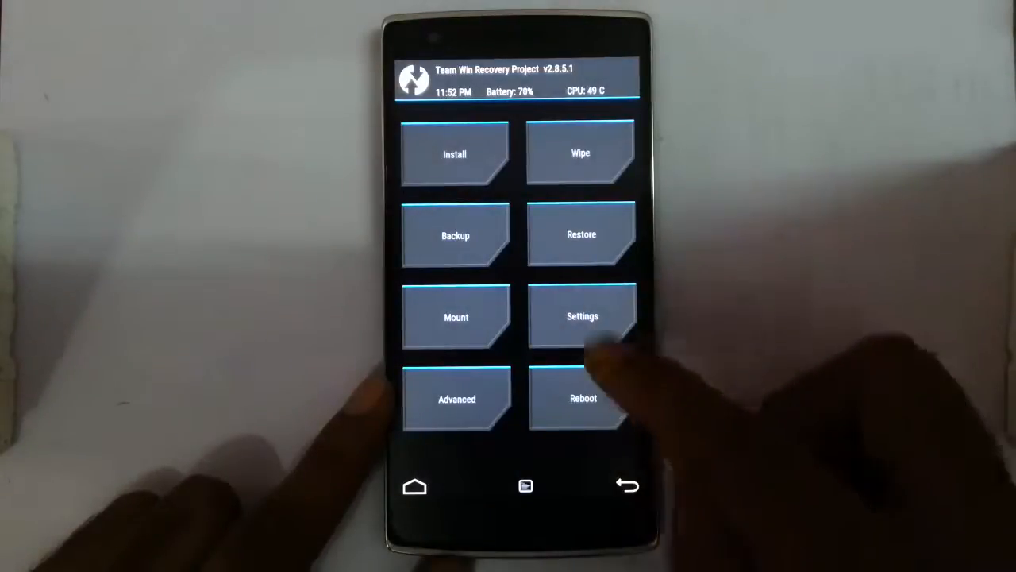
# Flash UPDATE-SuperSU-v2.46.zip and reboot into the BlissPop Welcome screen.
pyautogui.click(455, 154)
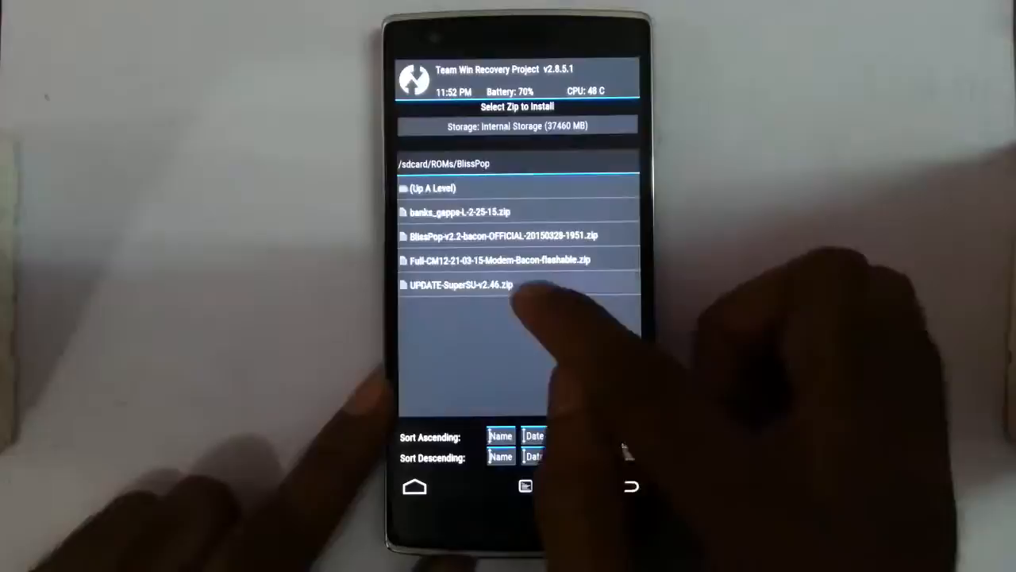
pyautogui.click(458, 284)
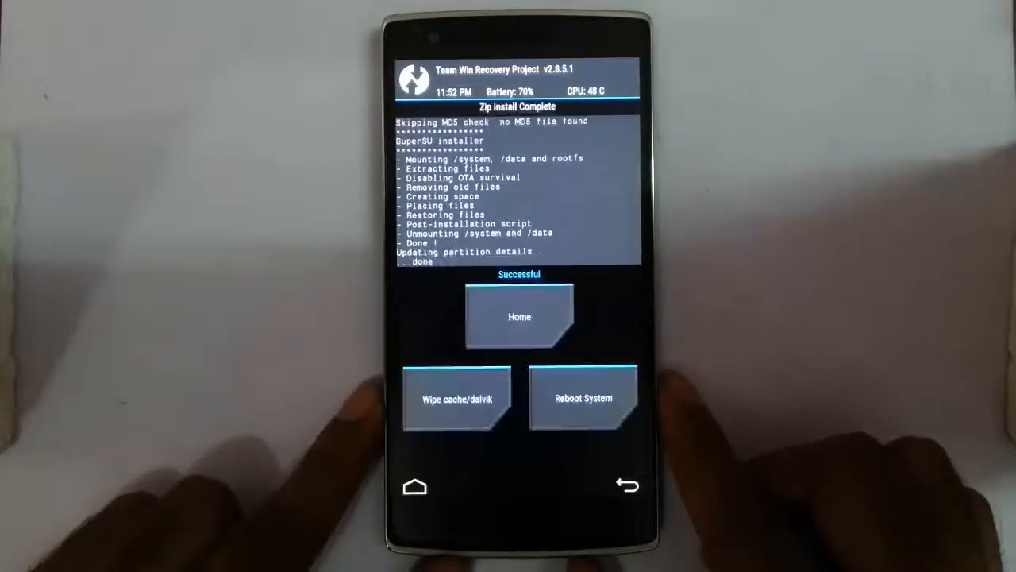
pyautogui.click(583, 397)
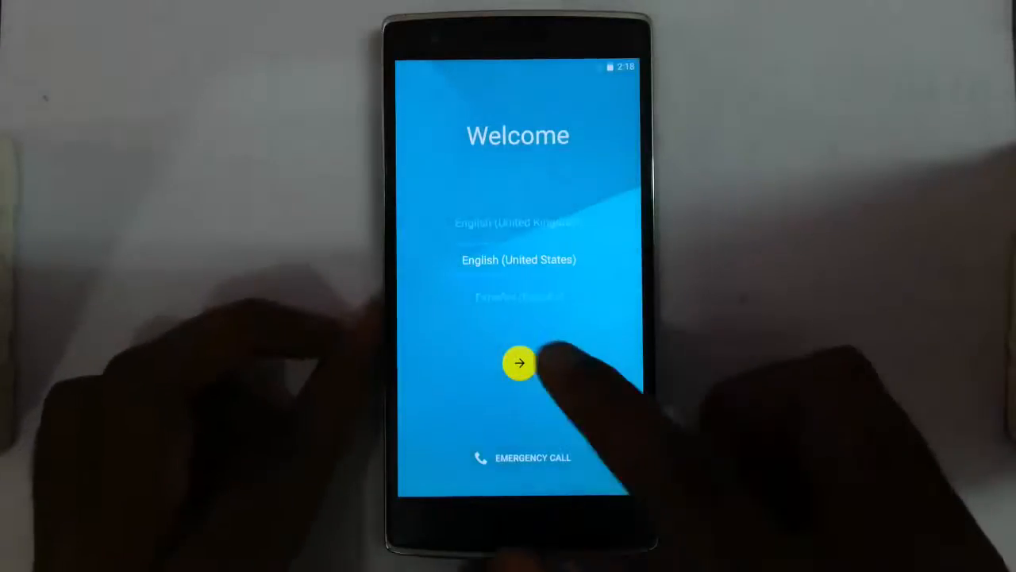
# Go through BlissPop setup, skipping Wi-Fi and accepting the Name and Google services defaults.
pyautogui.click(519, 363)
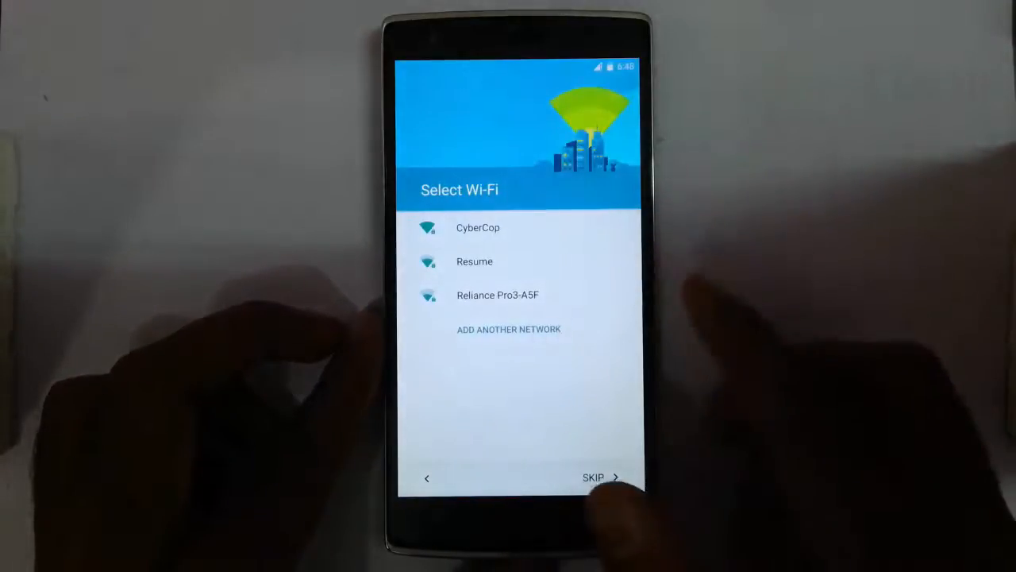
pyautogui.click(593, 477)
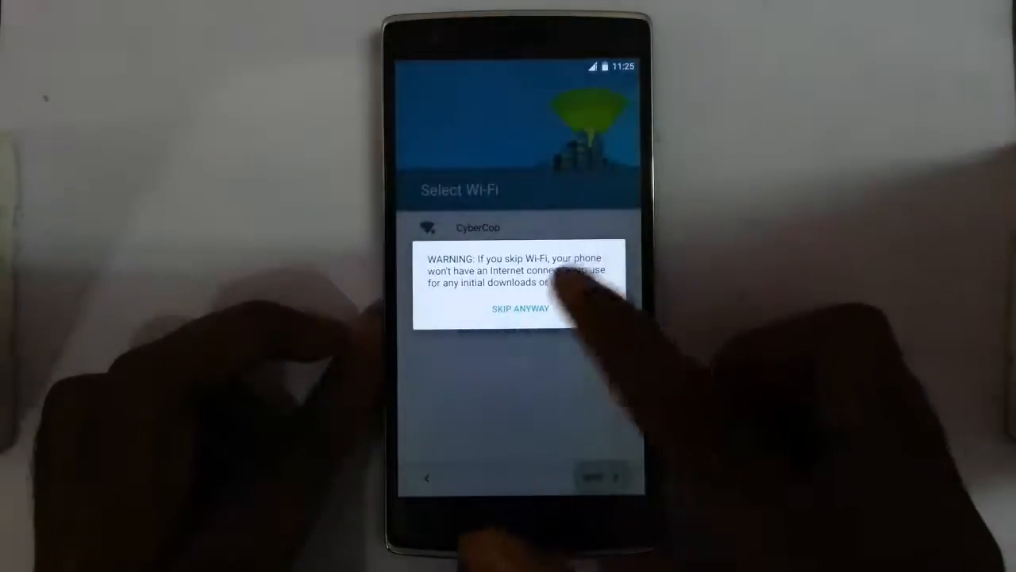
pyautogui.click(519, 308)
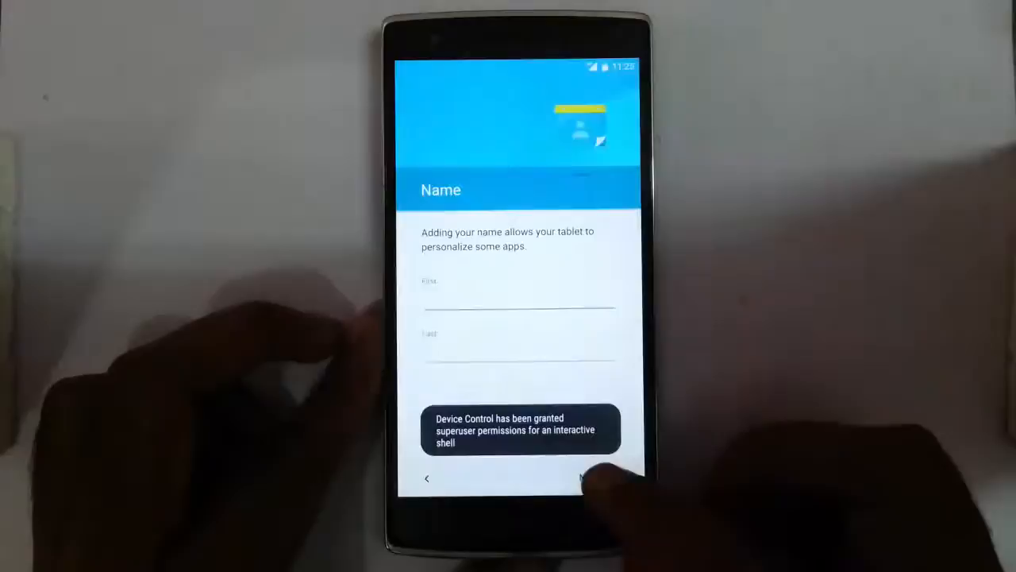
pyautogui.click(591, 476)
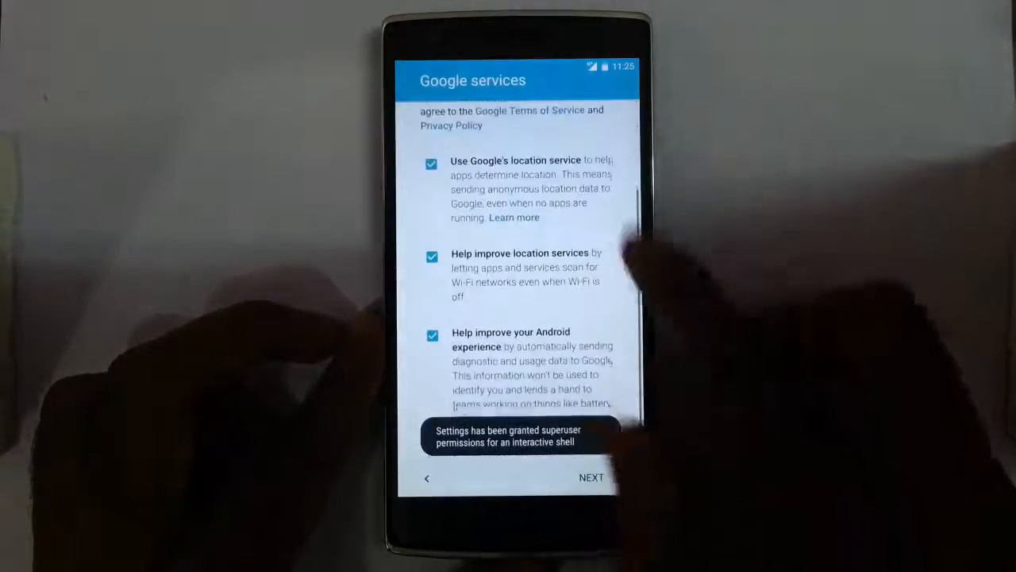
pyautogui.click(591, 477)
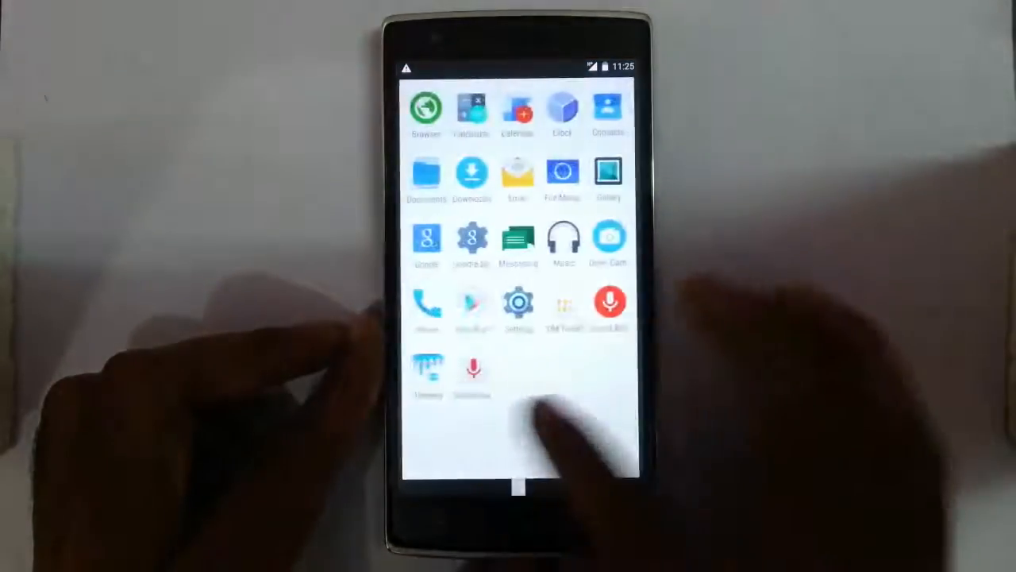
# Check Settings > About phone for BlissPop version 2.2 on Android 5.0.2.
pyautogui.click(516, 484)
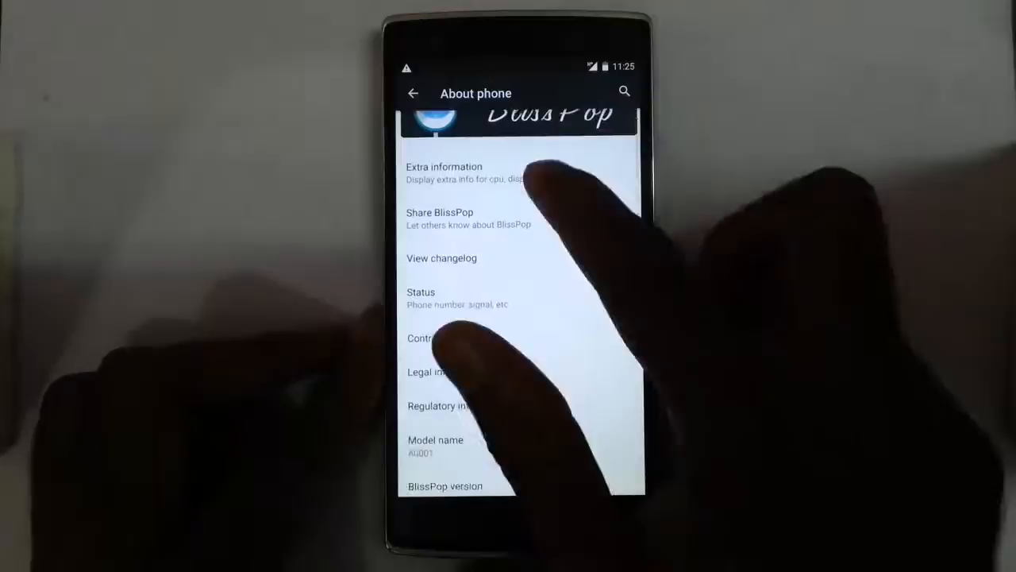
pyautogui.click(445, 172)
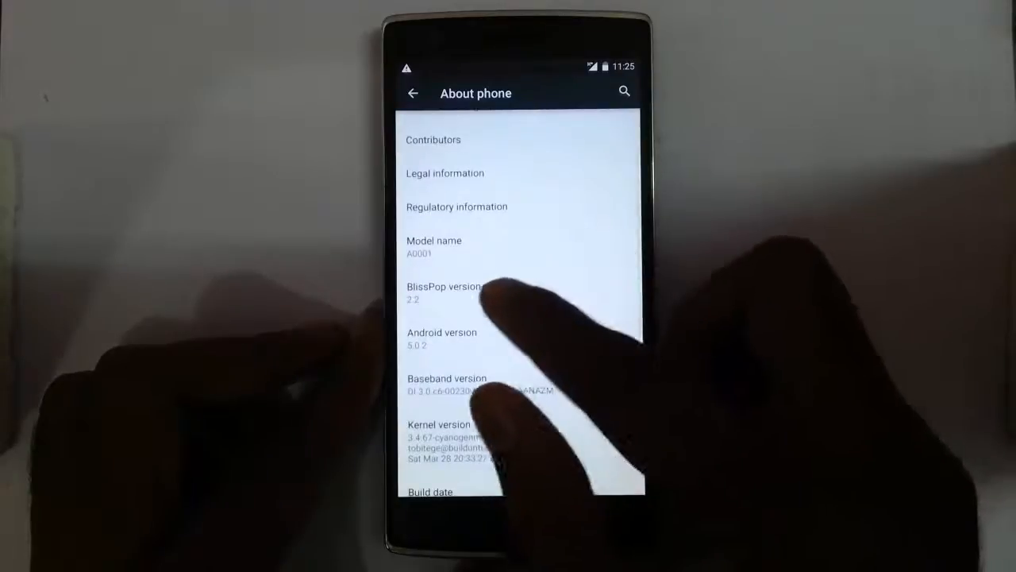
pyautogui.scroll(-3)
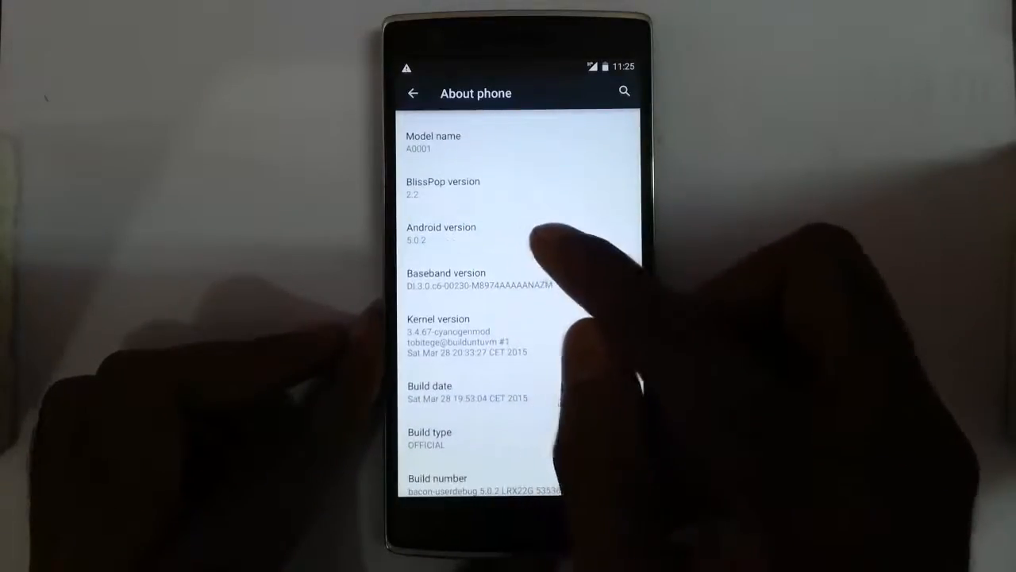
pyautogui.scroll(-3)
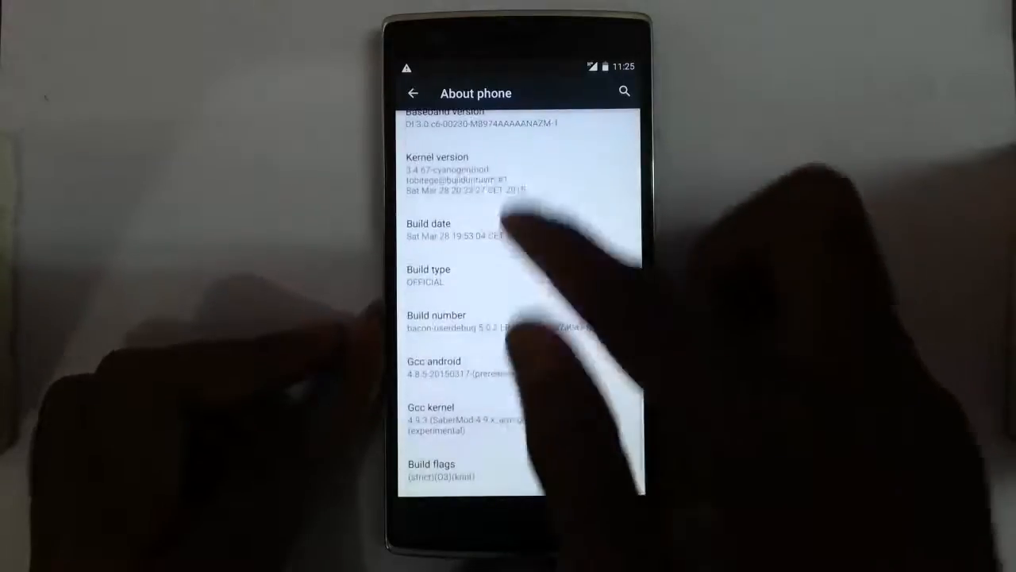